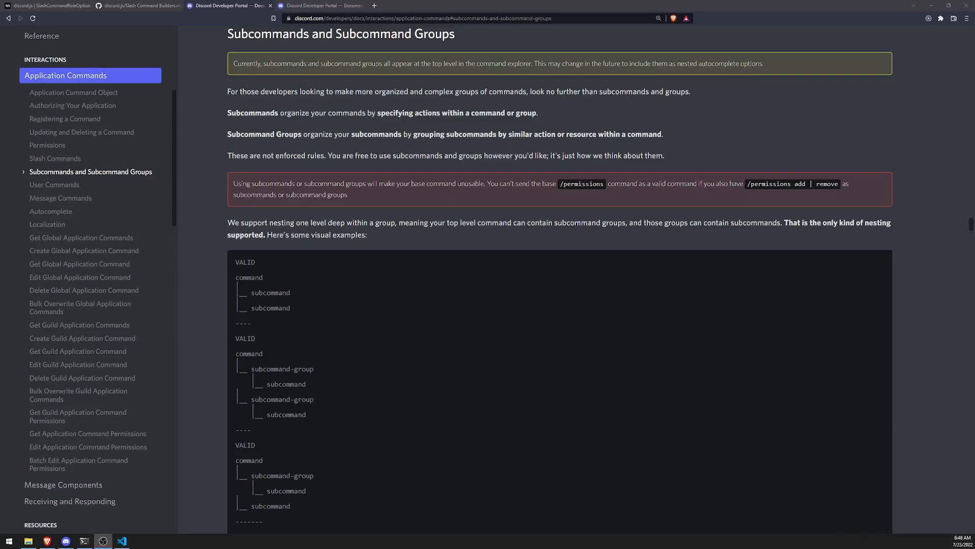
{"action": "mouse_move", "coordinate": [376, 305]}
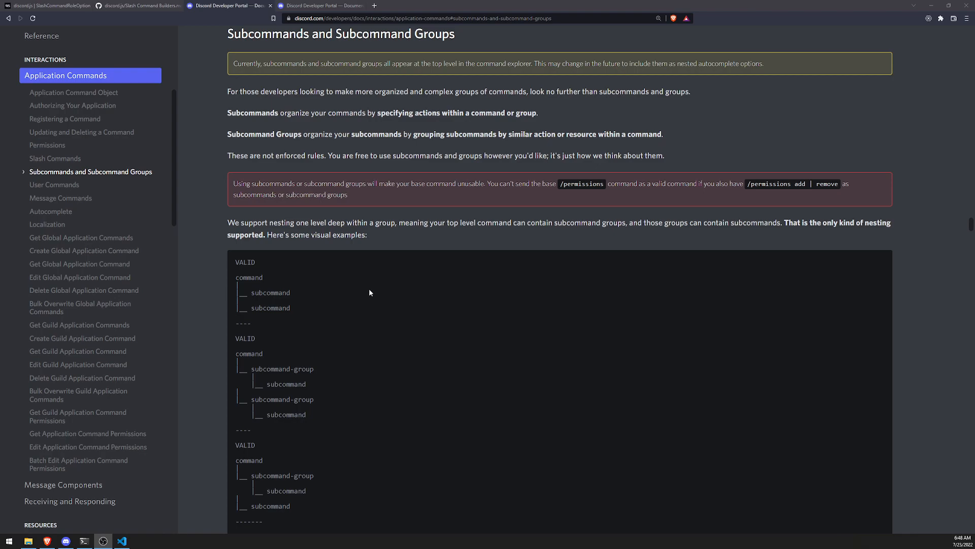
{"action": "mouse_move", "coordinate": [367, 287]}
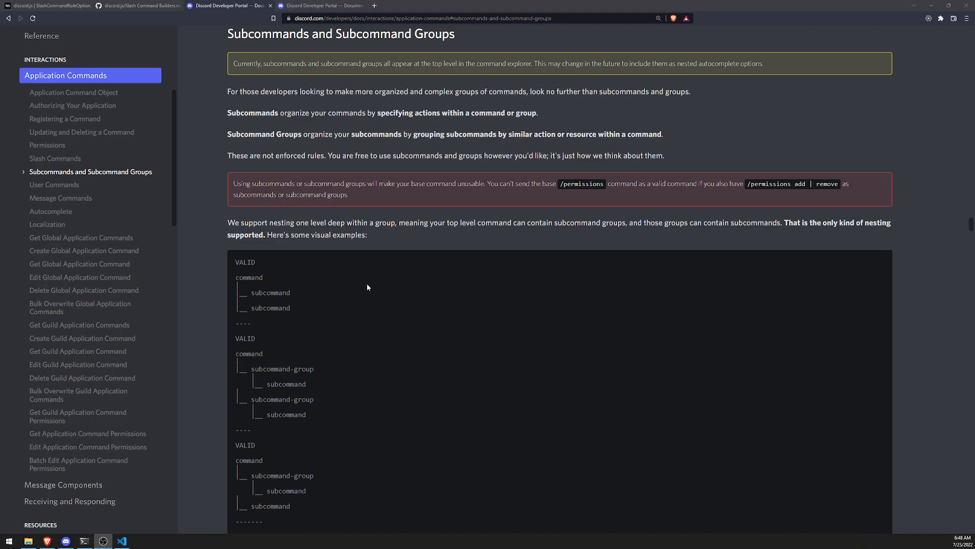
{"action": "mouse_move", "coordinate": [303, 166]}
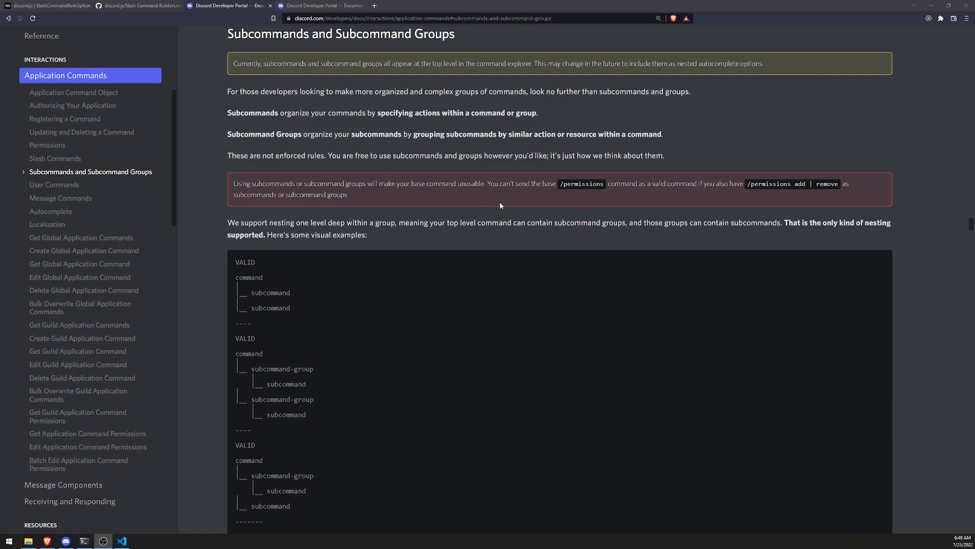
{"action": "mouse_move", "coordinate": [509, 194]}
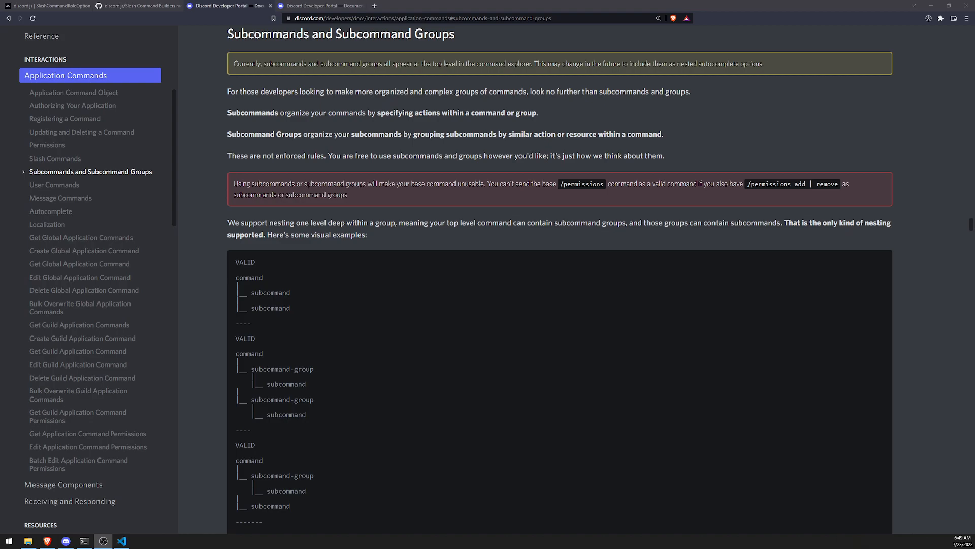
{"action": "mouse_move", "coordinate": [512, 191]}
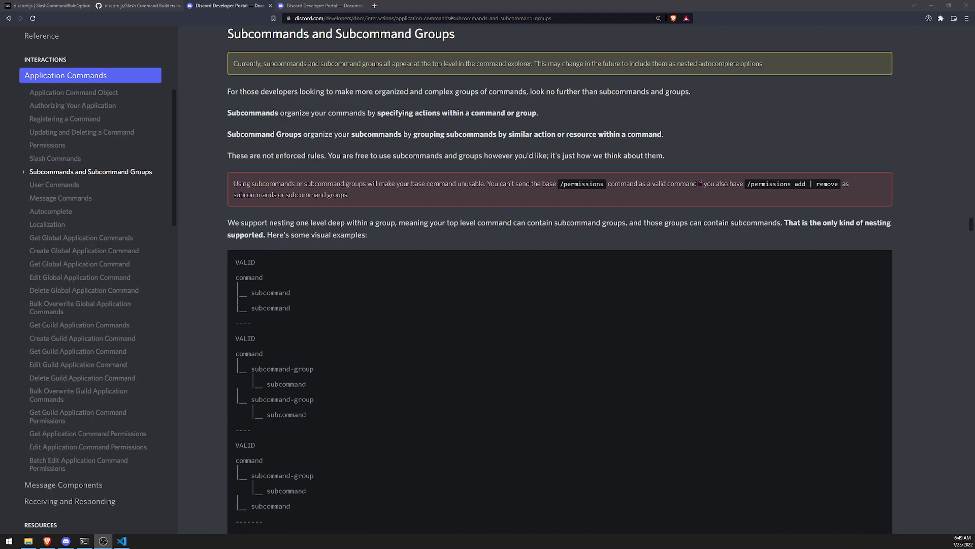
Step: Read through the slash command builder examples, highlighting the command and subcommand-group branches
{"action": "double_click", "coordinate": [581, 184]}
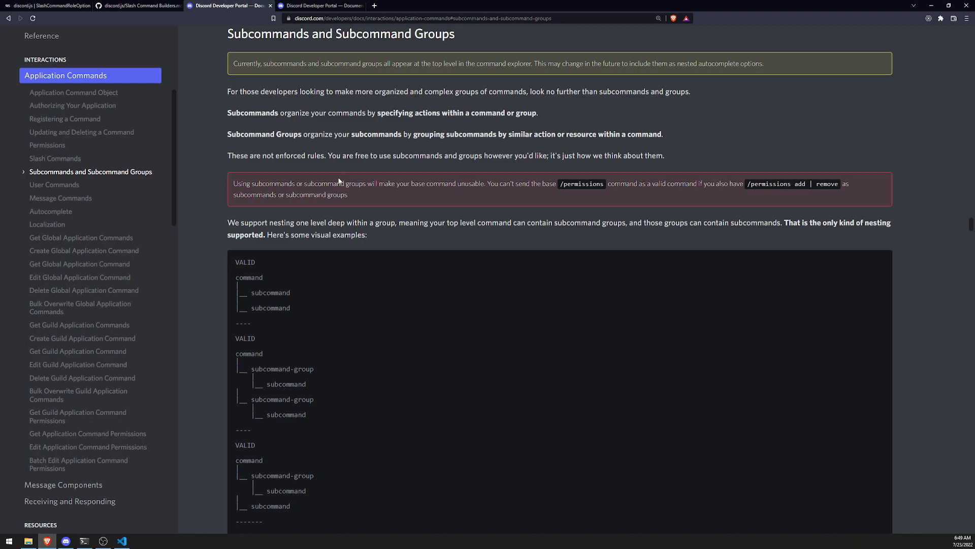
{"action": "mouse_move", "coordinate": [334, 174]}
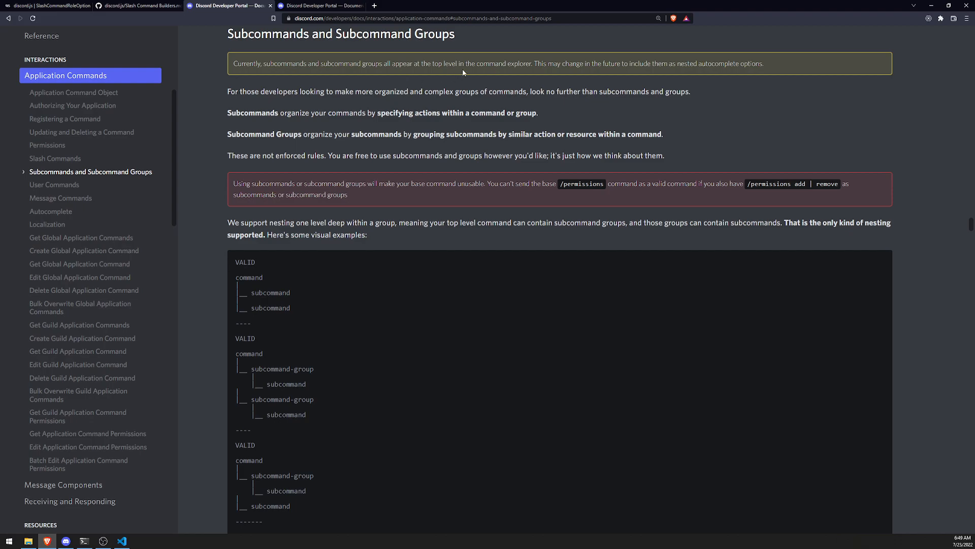
{"action": "mouse_move", "coordinate": [464, 72]}
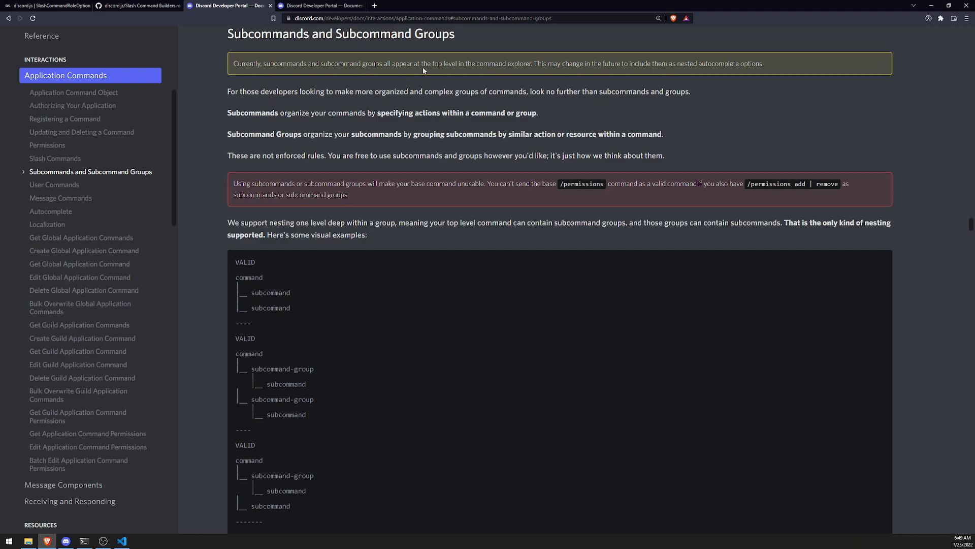
{"action": "mouse_move", "coordinate": [611, 77]}
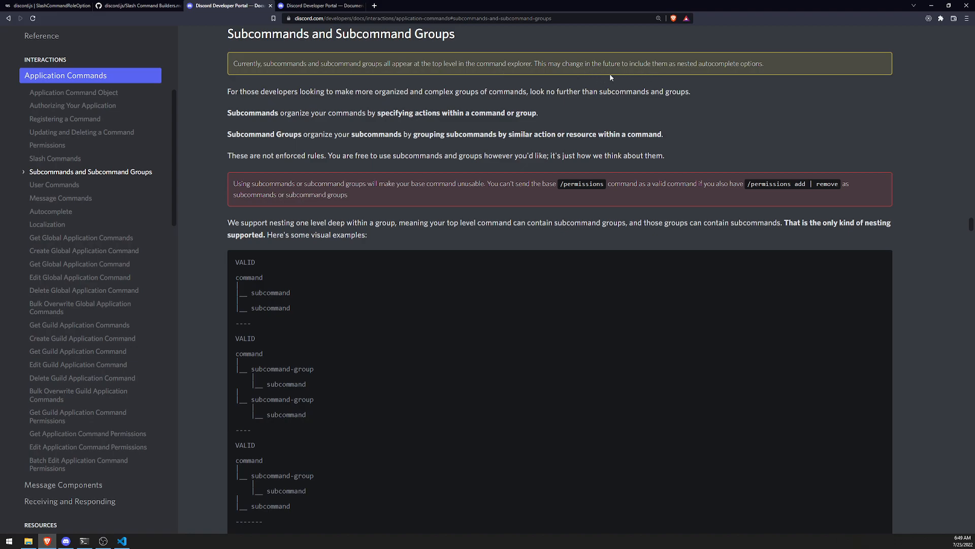
{"action": "mouse_move", "coordinate": [736, 70]}
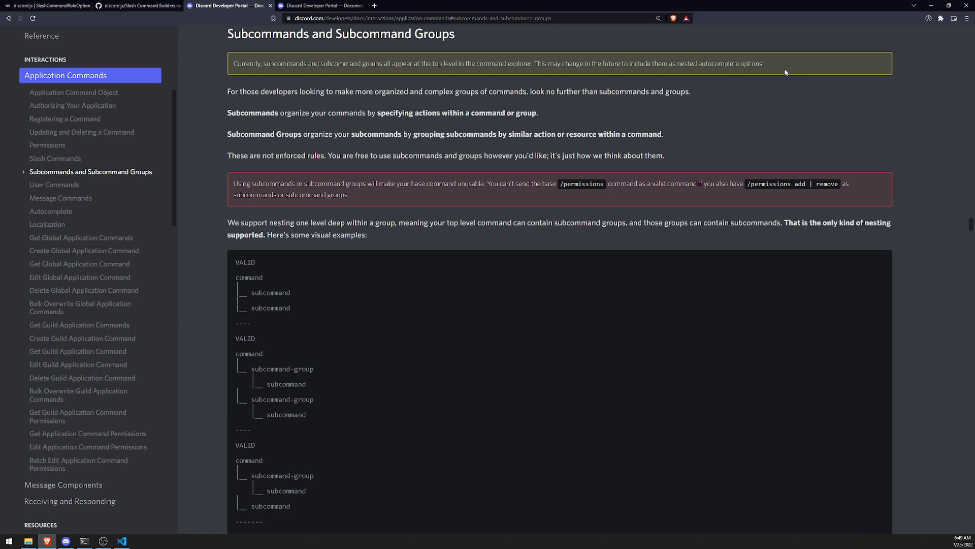
{"action": "mouse_move", "coordinate": [441, 283]}
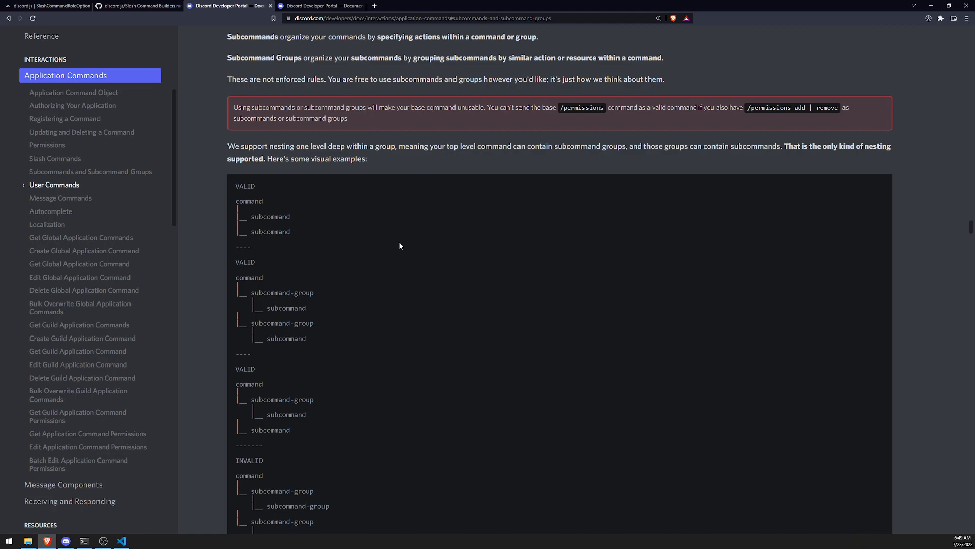
{"action": "double_click", "coordinate": [248, 201]}
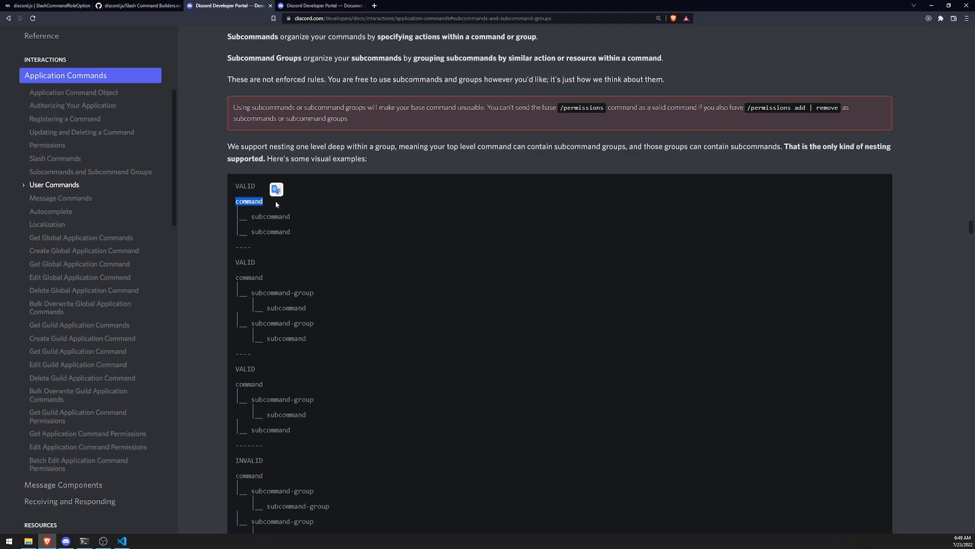
{"action": "mouse_move", "coordinate": [497, 260]}
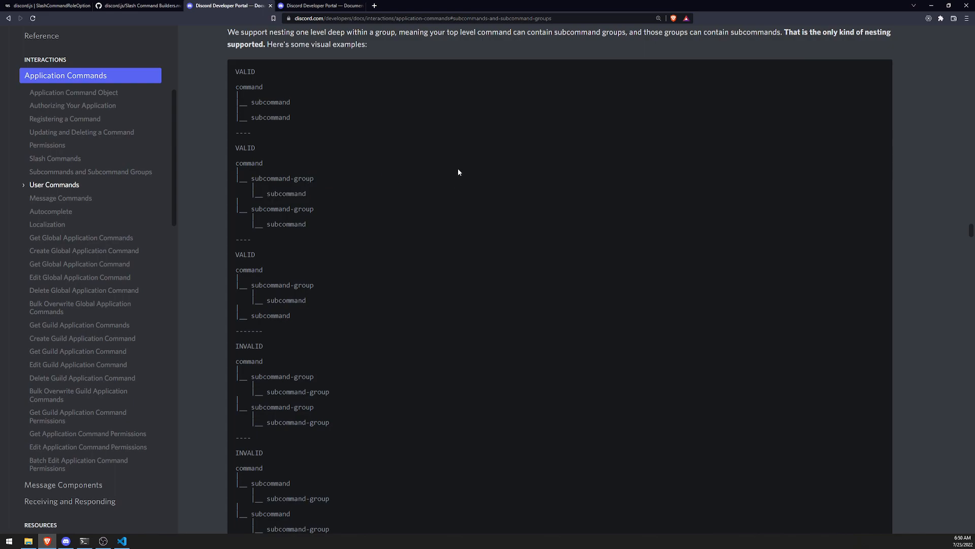
{"action": "mouse_move", "coordinate": [457, 169]}
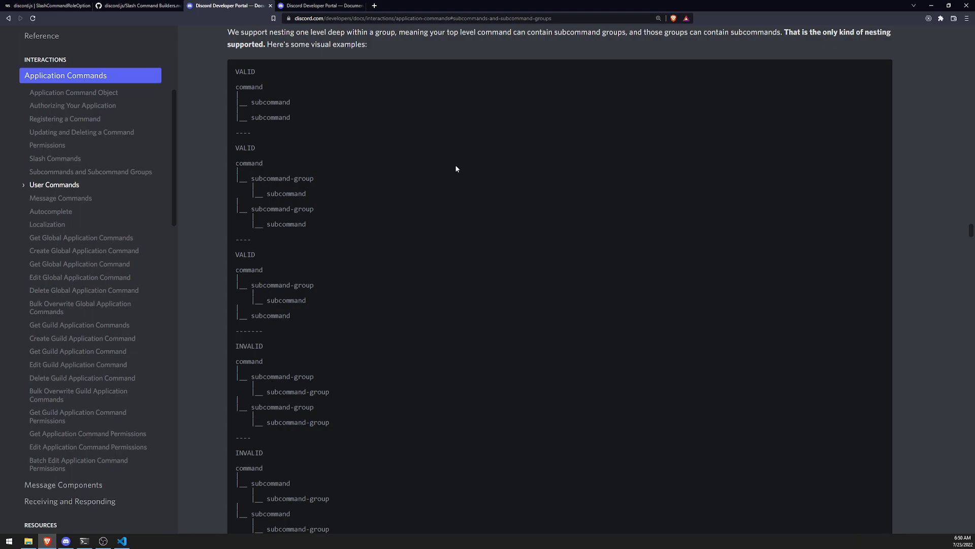
{"action": "scroll", "scroll_direction": "down", "scroll_amount": 3}
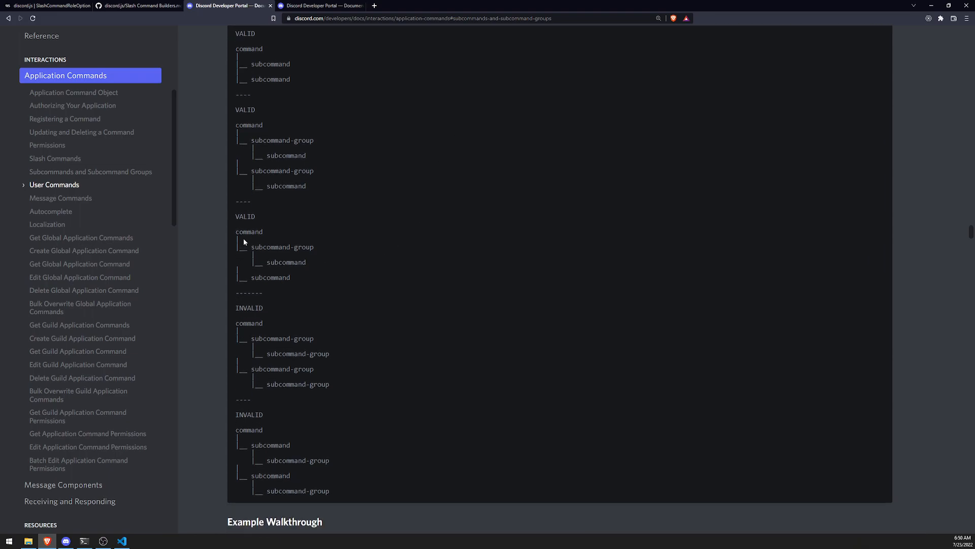
{"action": "left_click_drag", "start_coordinate": [246, 246], "coordinate": [305, 262]}
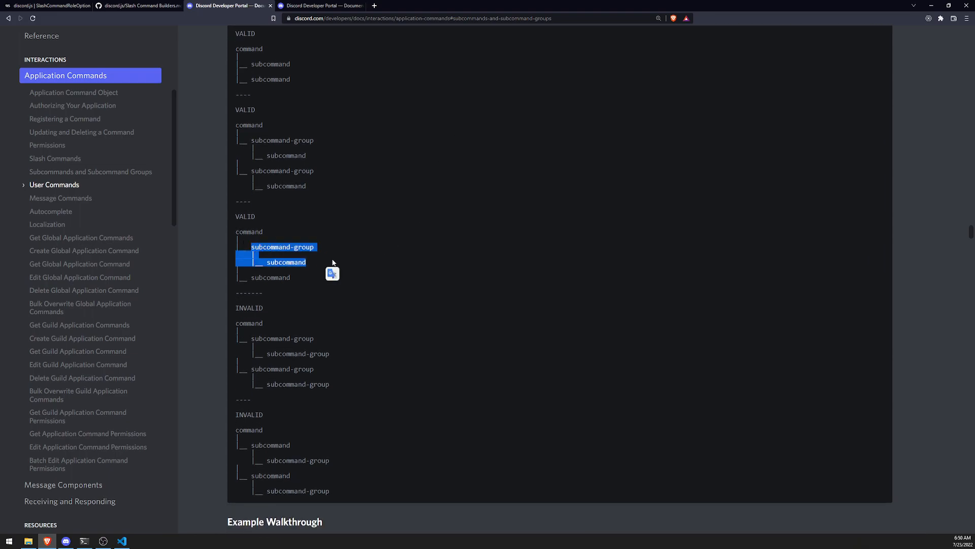
{"action": "left_click", "coordinate": [457, 239]}
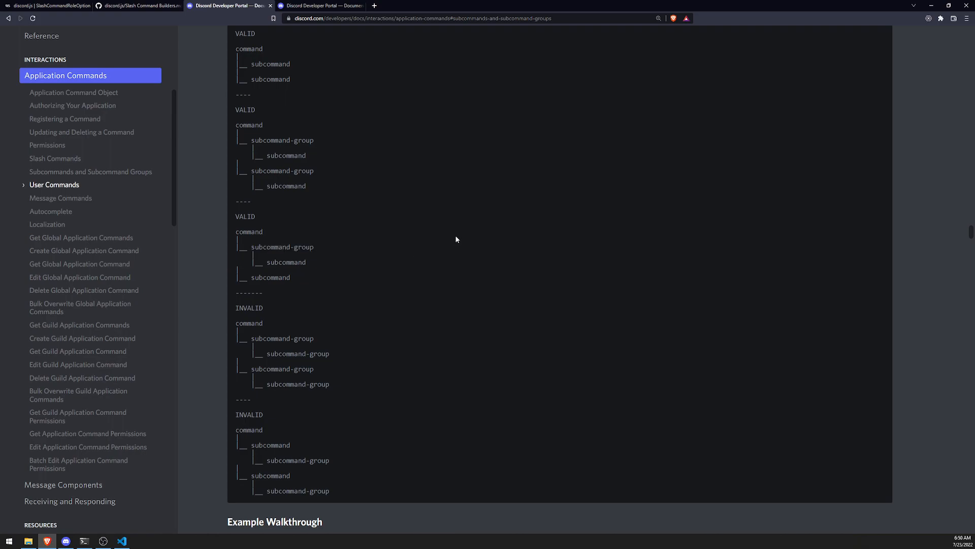
{"action": "mouse_move", "coordinate": [453, 223]}
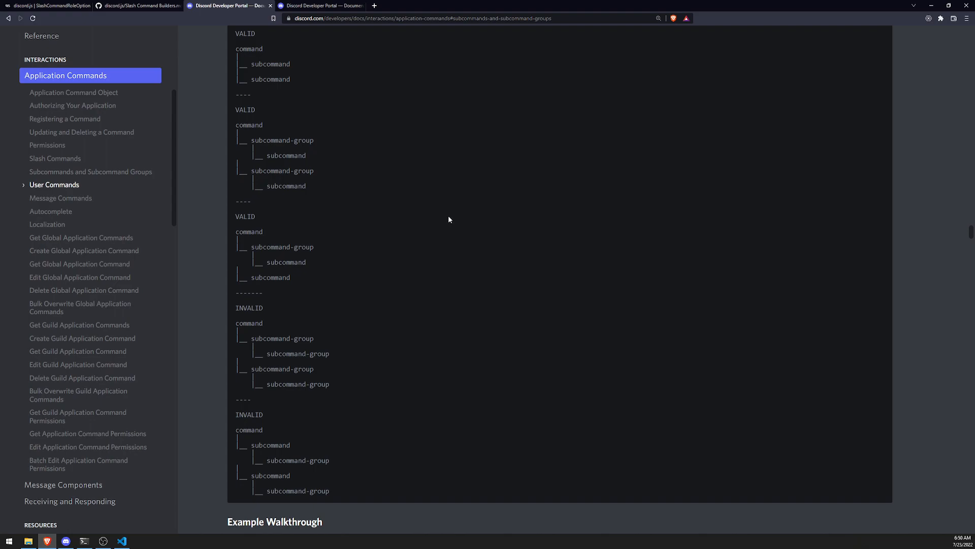
{"action": "scroll", "scroll_direction": "down", "scroll_amount": 3}
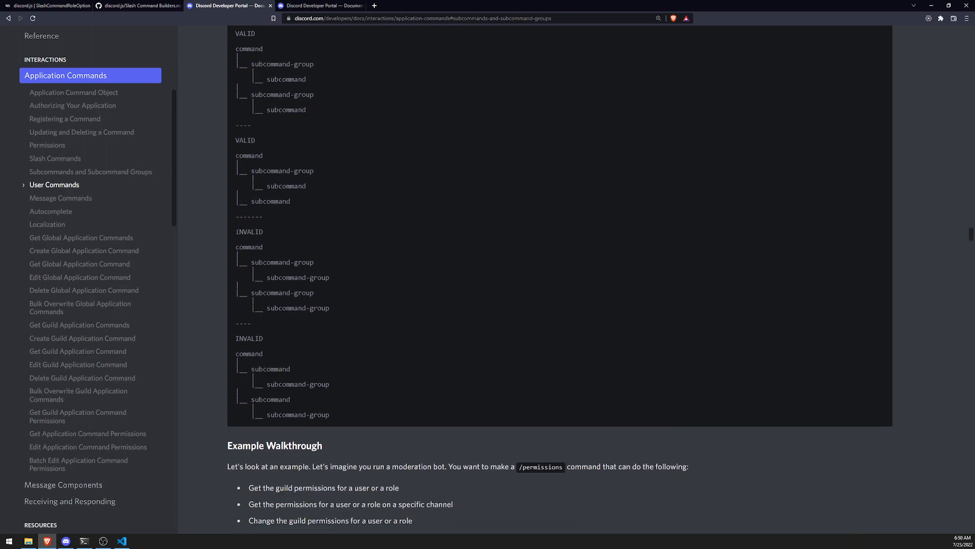
{"action": "left_click_drag", "start_coordinate": [235, 232], "coordinate": [330, 311]}
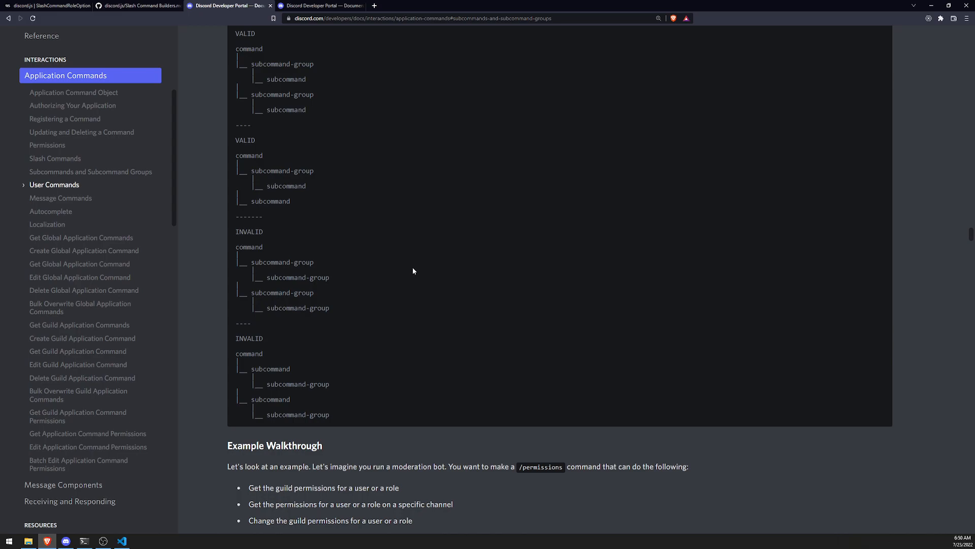
{"action": "mouse_move", "coordinate": [279, 268]}
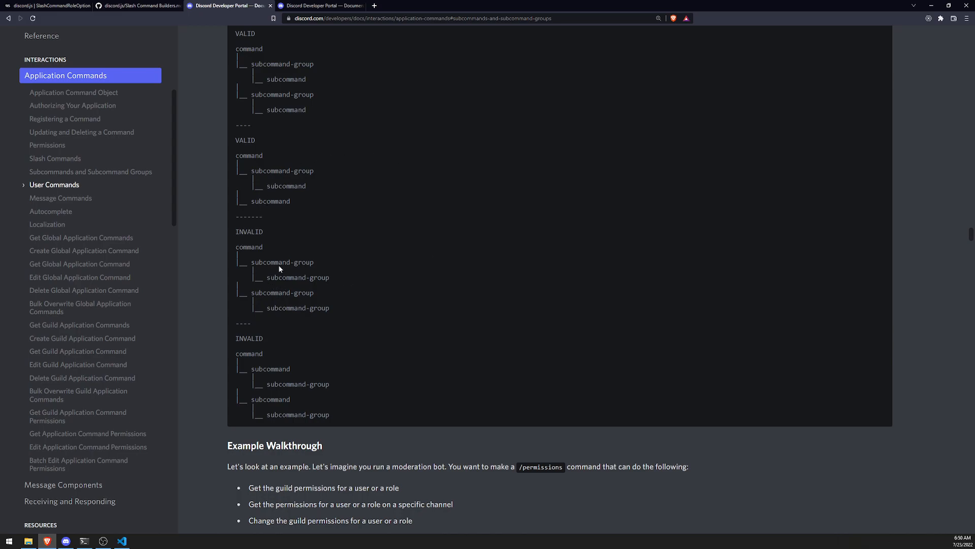
{"action": "mouse_move", "coordinate": [345, 282]}
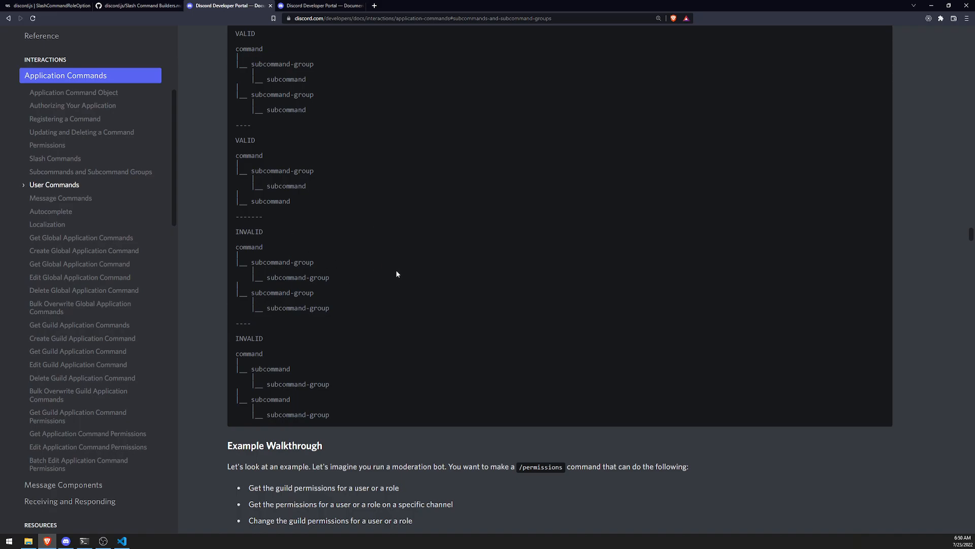
{"action": "scroll", "scroll_direction": "down", "scroll_amount": 3}
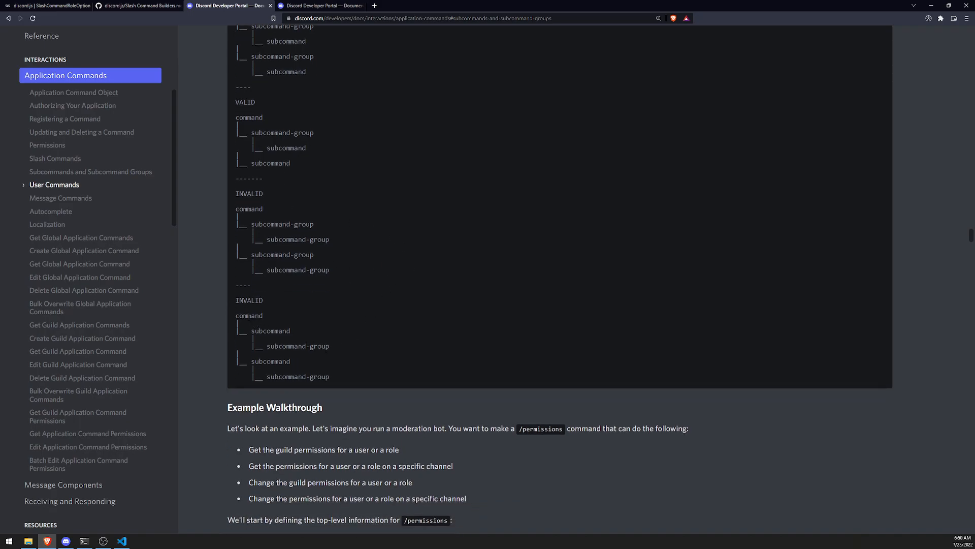
{"action": "mouse_move", "coordinate": [355, 353]}
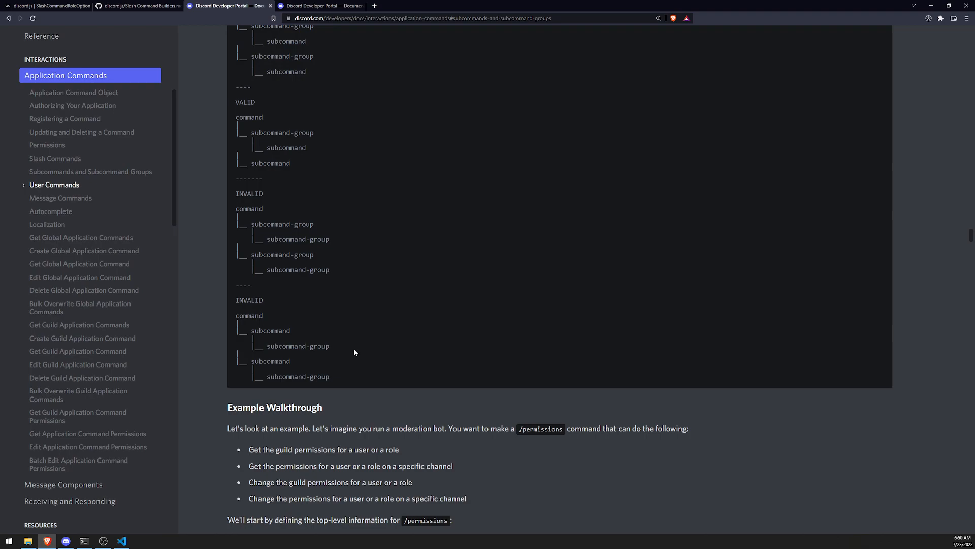
{"action": "mouse_move", "coordinate": [287, 302]}
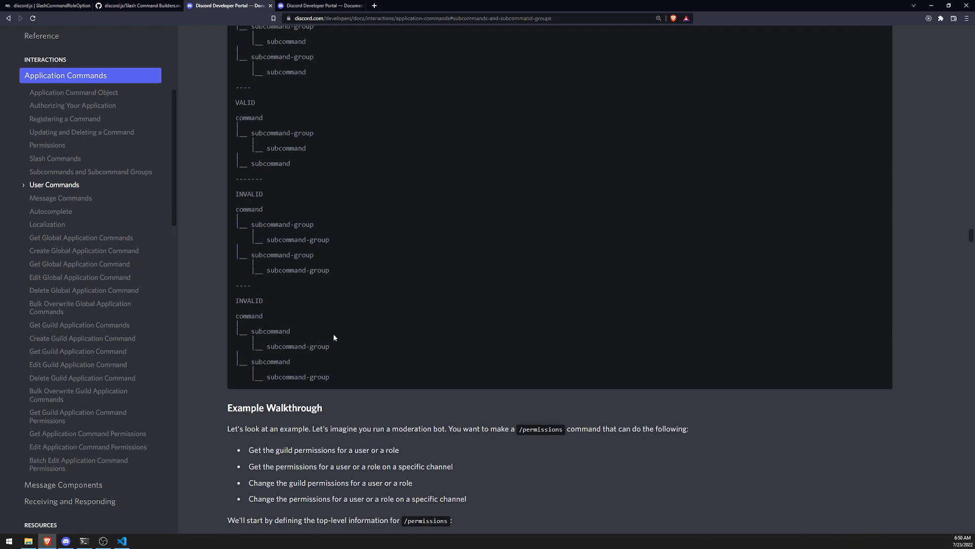
{"action": "scroll", "scroll_direction": "down", "scroll_amount": 3}
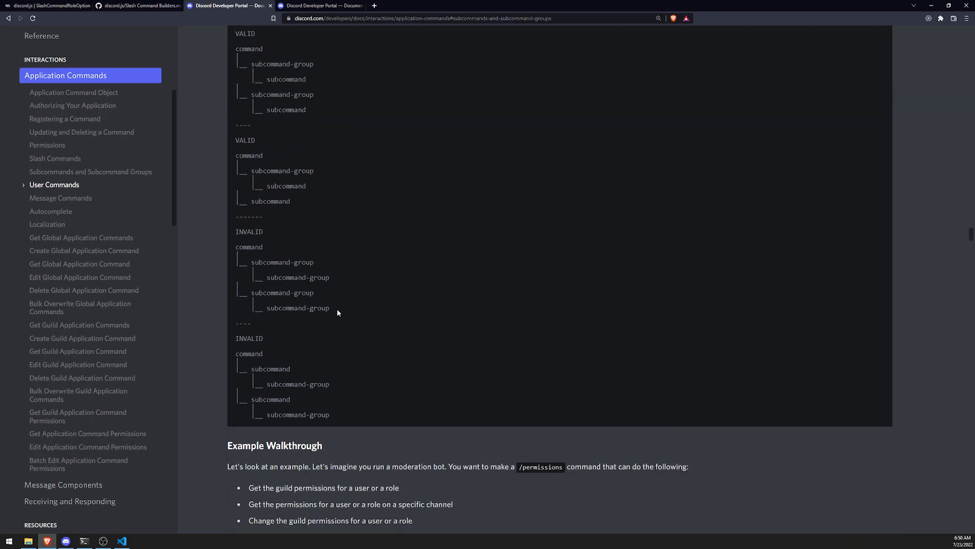
{"action": "scroll", "scroll_direction": "down", "scroll_amount": 3}
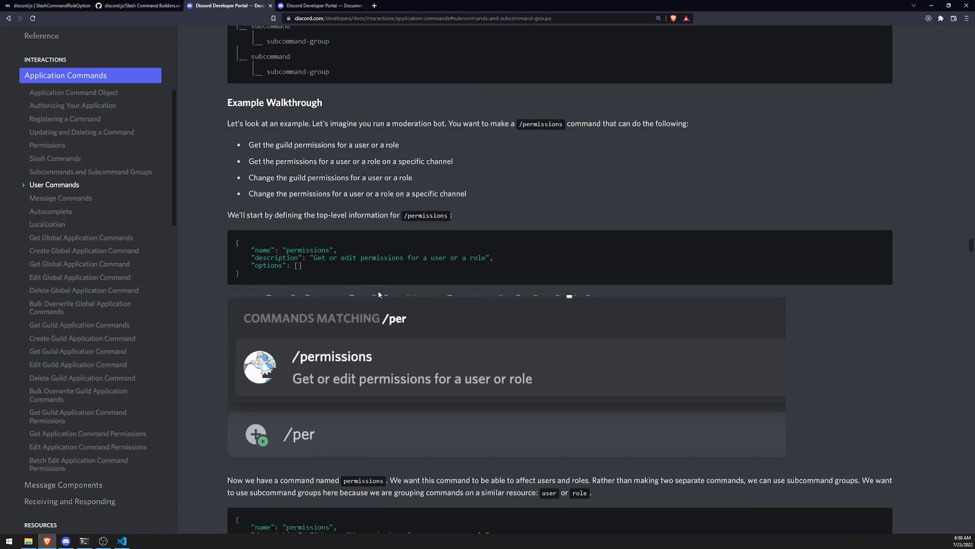
{"action": "scroll", "scroll_direction": "down", "scroll_amount": 3}
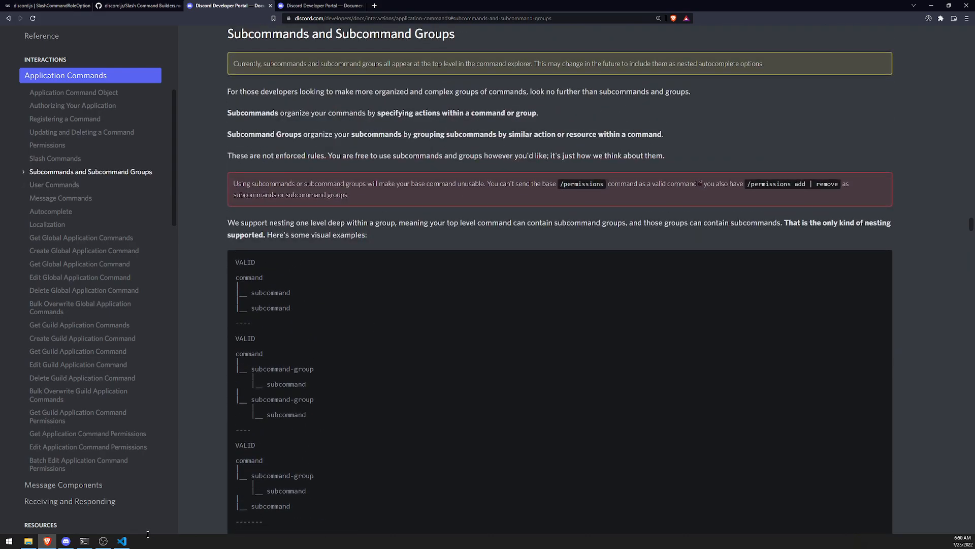
Step: Create a new empty file named ban.js inside the commands folder
{"action": "left_click", "coordinate": [122, 540]}
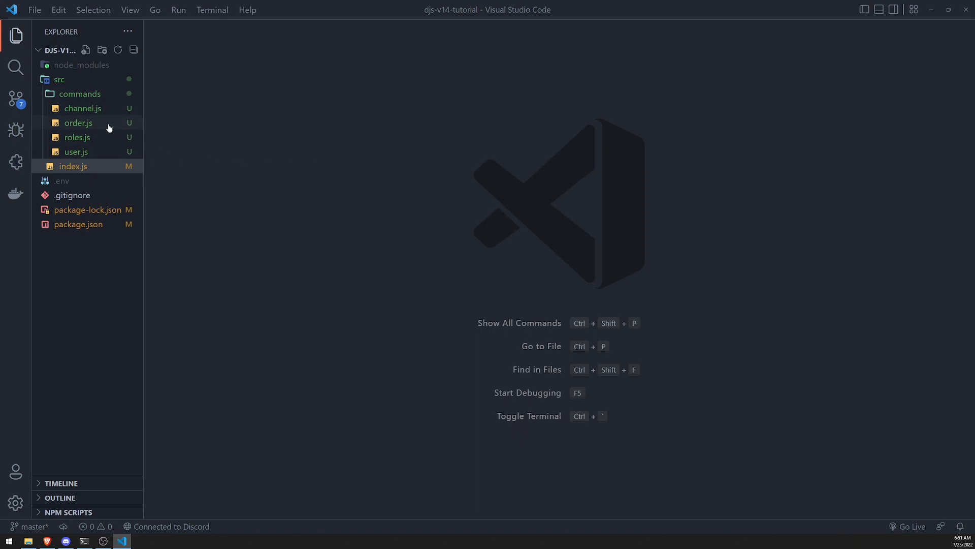
{"action": "mouse_move", "coordinate": [100, 124]}
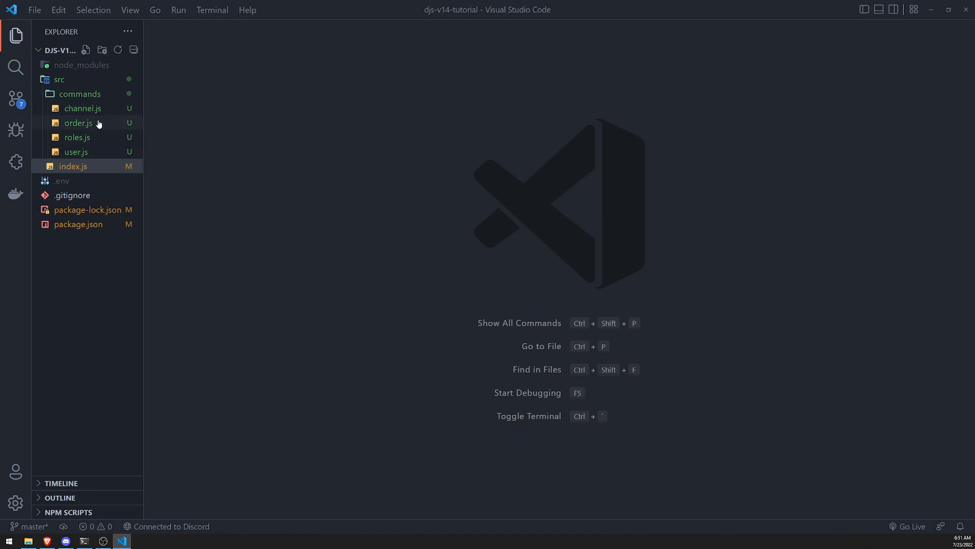
{"action": "right_click", "coordinate": [80, 94]}
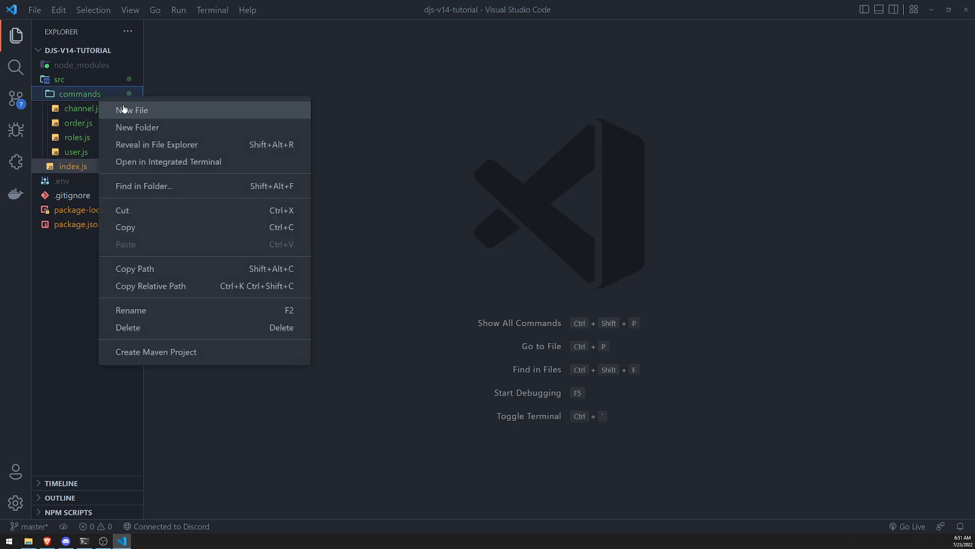
{"action": "left_click", "coordinate": [131, 109]}
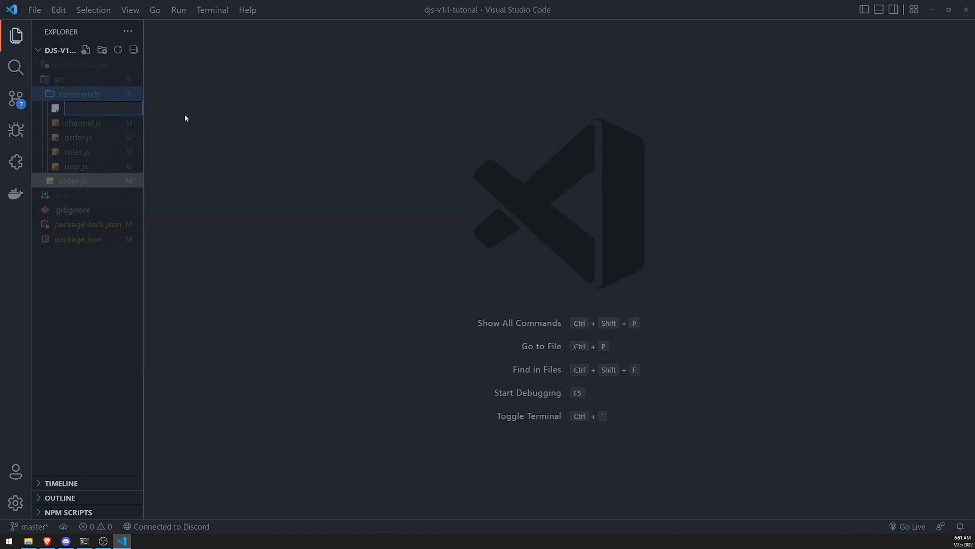
{"action": "type", "text": "ban.js"}
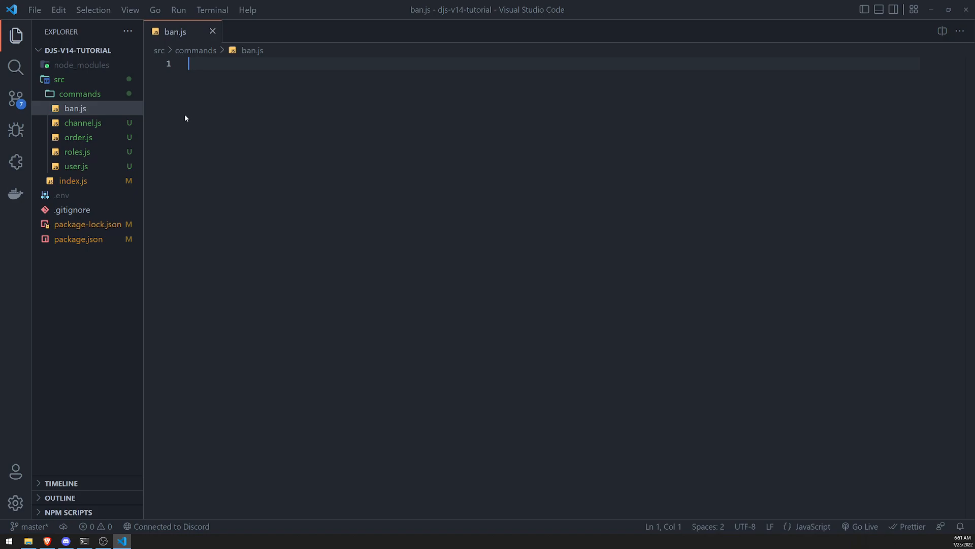
Step: Paste the user command into ban.js, rename it banCommand with name 'ban', and start an addSubcommand() call
{"action": "left_click", "coordinate": [76, 165]}
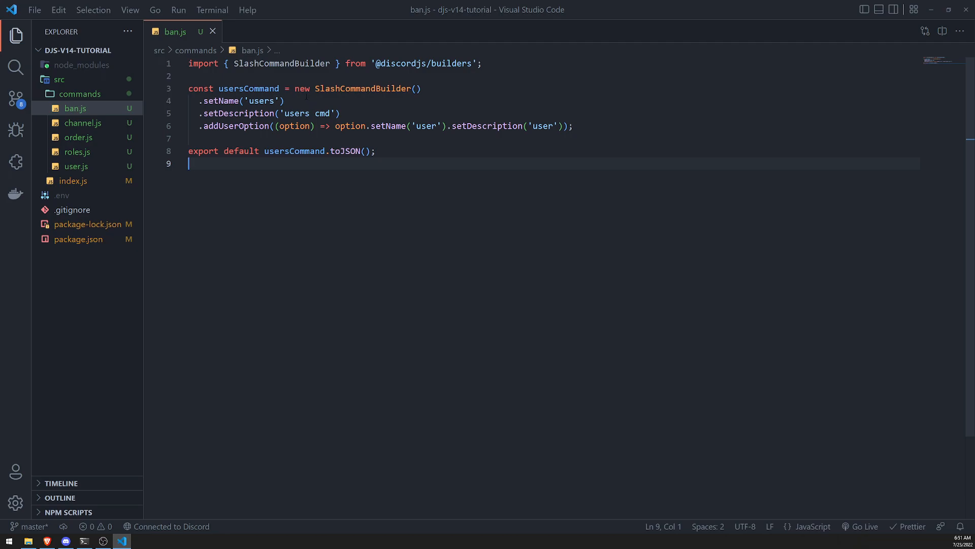
{"action": "double_click", "coordinate": [248, 88]}
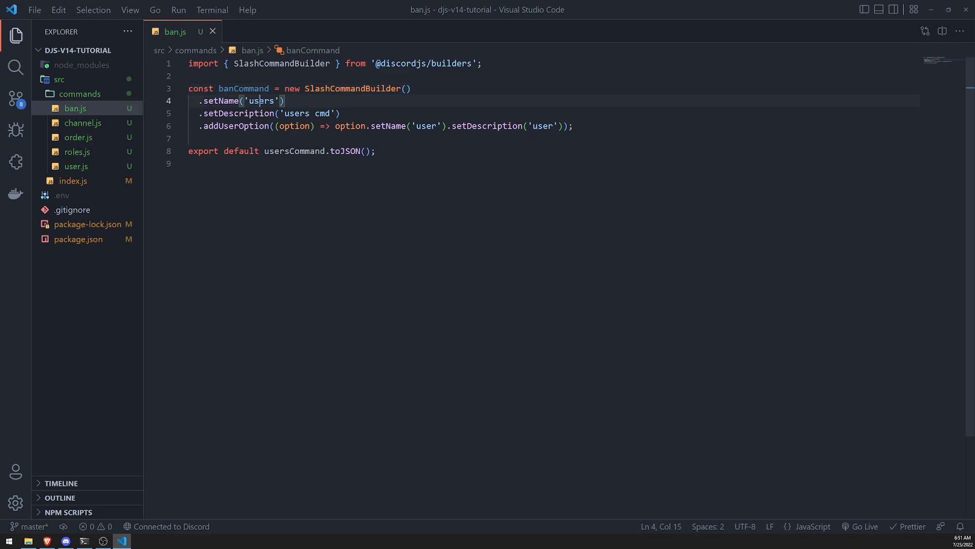
{"action": "type", "text": "ban"}
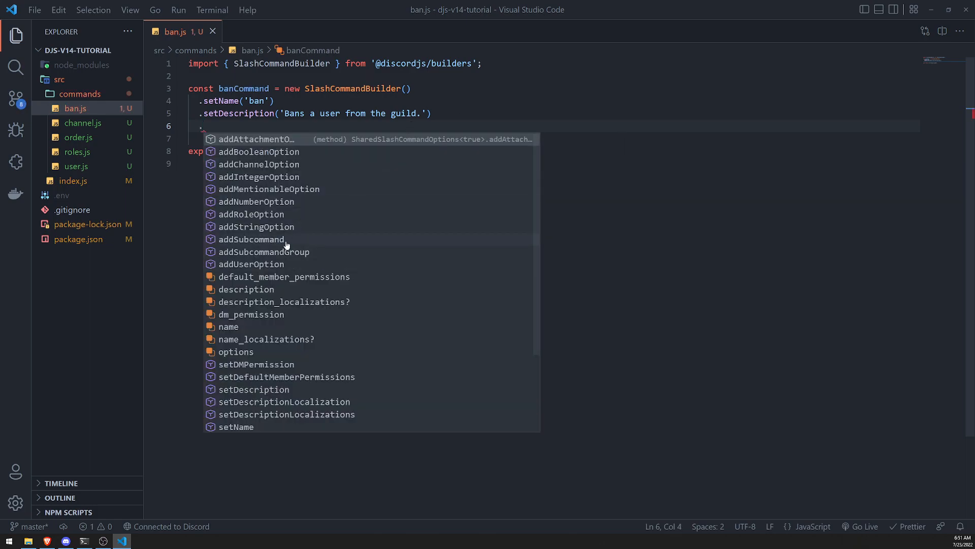
{"action": "type", "text": "addSubcommand*"}
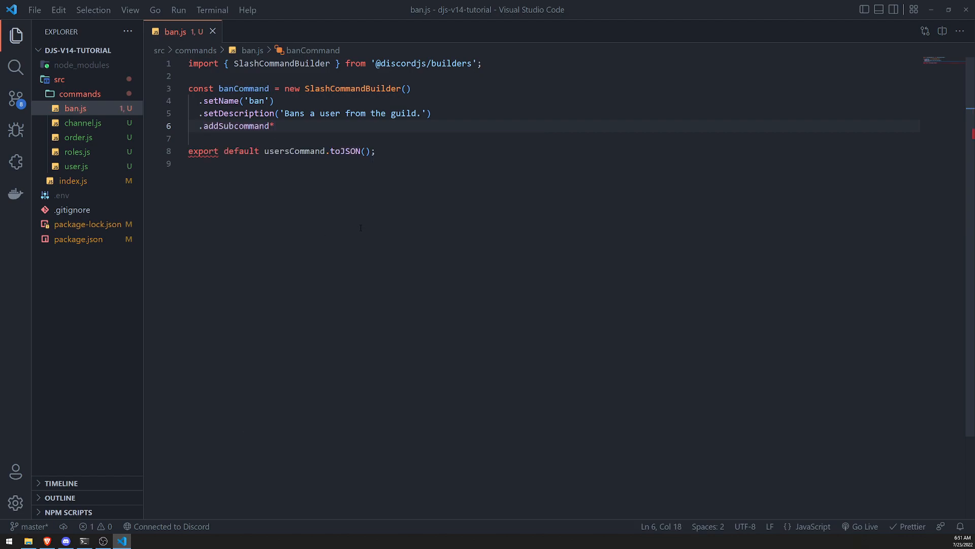
{"action": "type", "text": "()"}
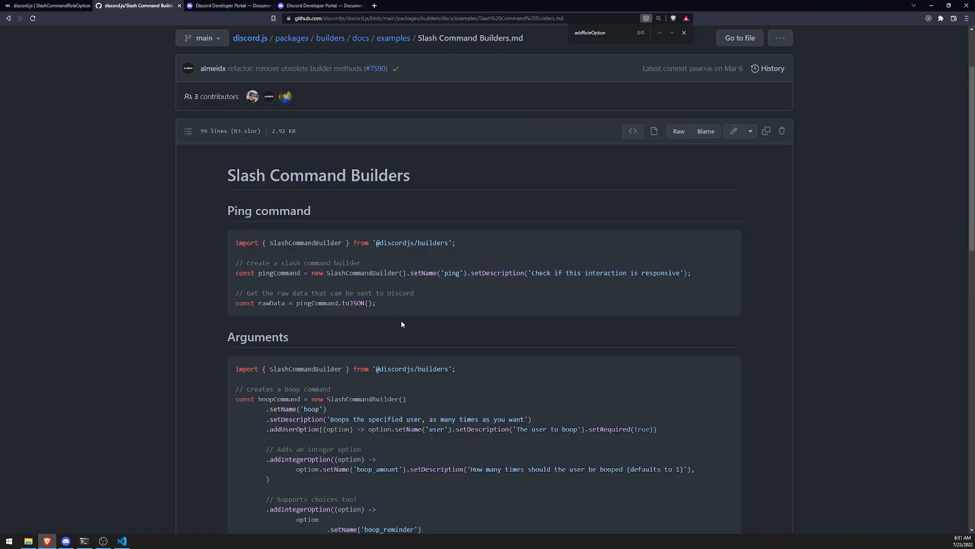
Step: Scroll the Slash Command Builders page to the subcommands example and highlight part of it
{"action": "scroll", "scroll_direction": "down", "scroll_amount": 3}
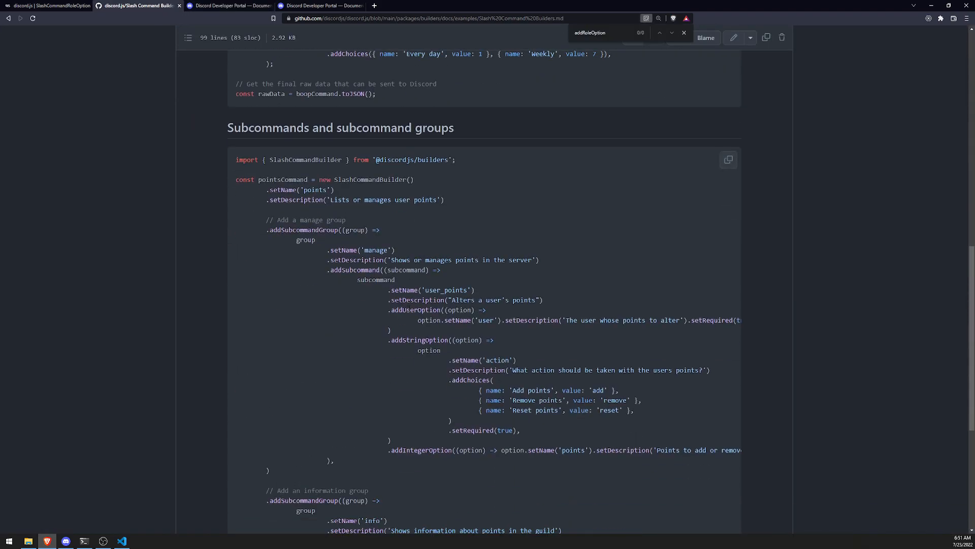
{"action": "left_click_drag", "start_coordinate": [328, 269], "coordinate": [345, 303]}
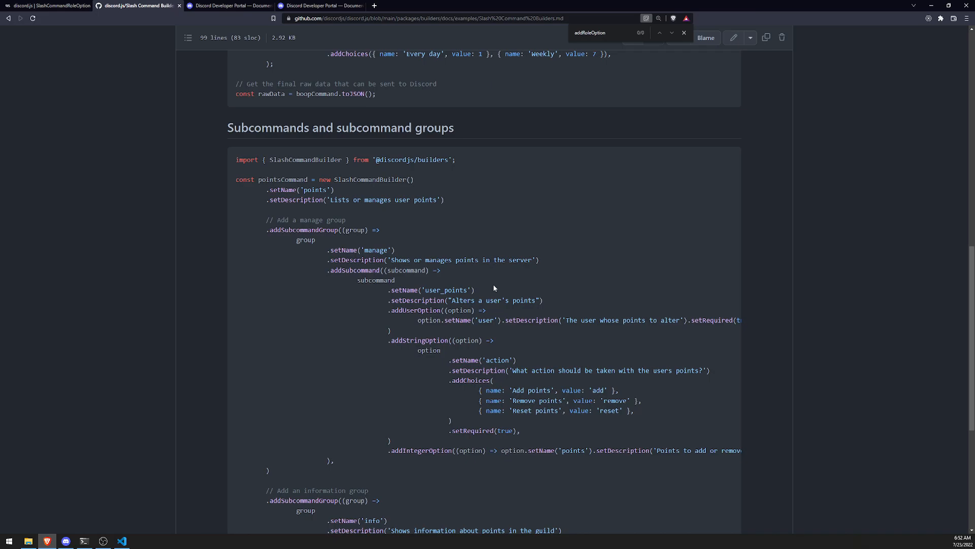
{"action": "mouse_move", "coordinate": [559, 354]}
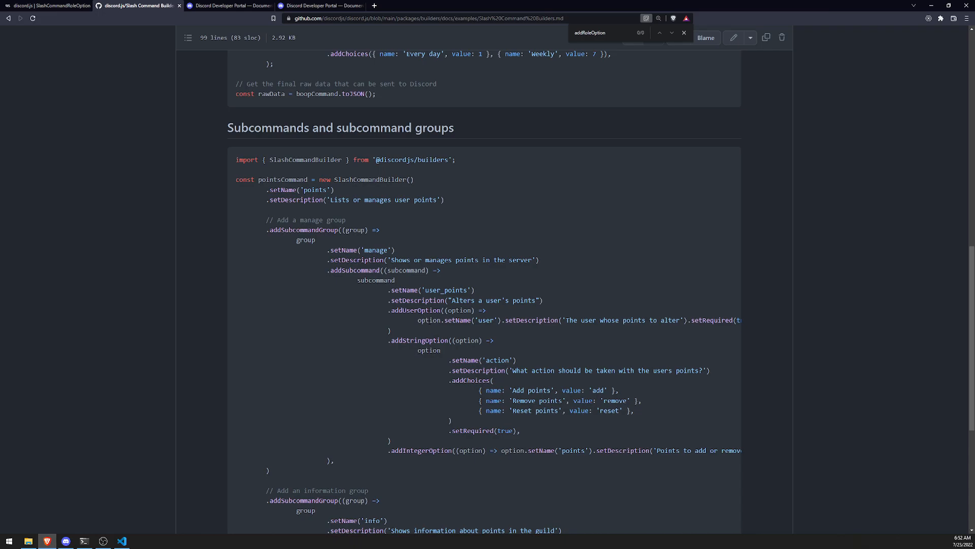
{"action": "mouse_move", "coordinate": [525, 330]}
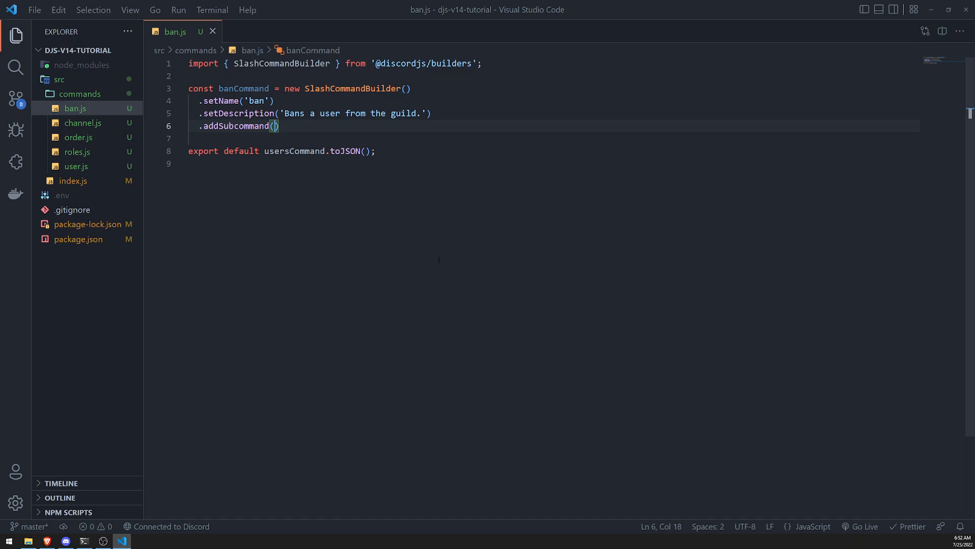
Step: Write the 'temp' subcommand with its description and begin its addUserOption(option => ...)
{"action": "type", "text": "subcommand =>"}
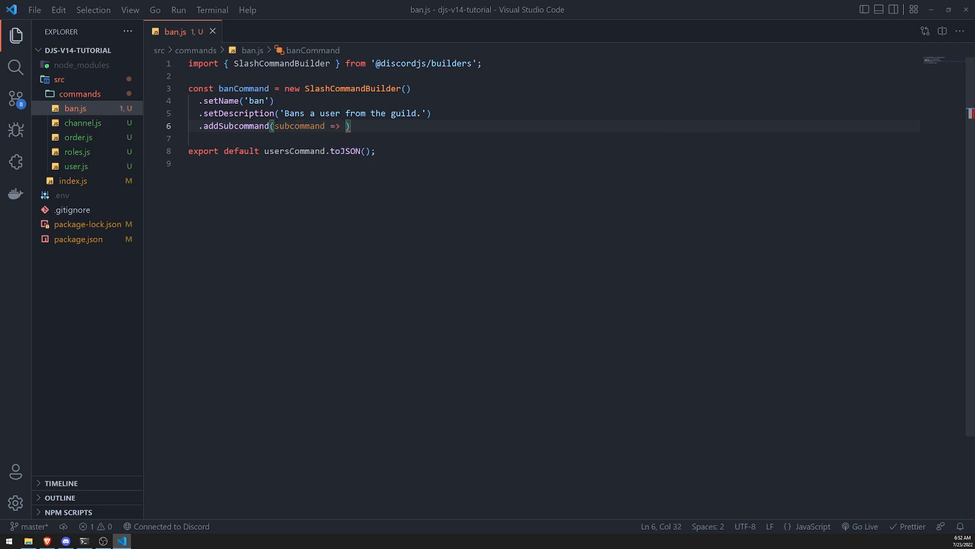
{"action": "type", "text": "subcommand.setName('"}
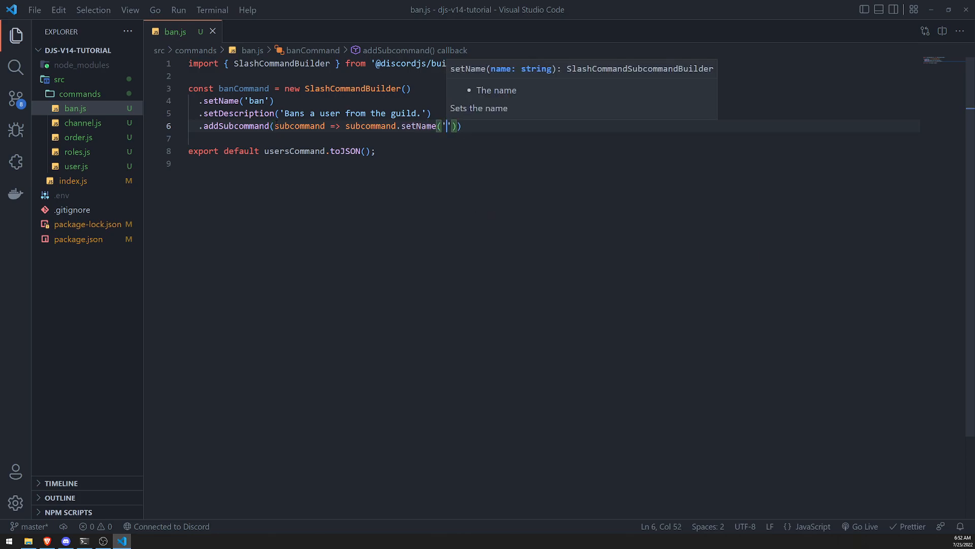
{"action": "type", "text": "temp').setDescription('Temporary bans a user"}
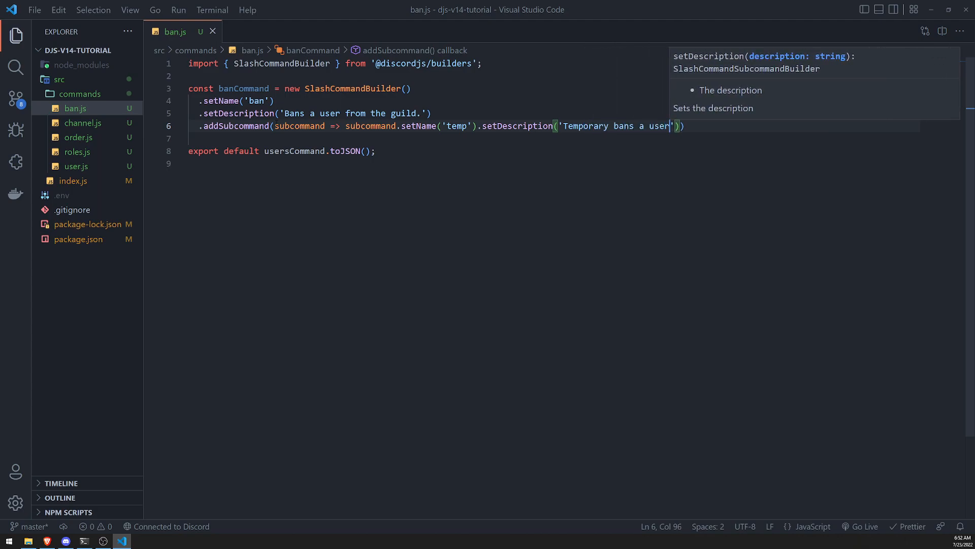
{"action": "type", "text": ".addUserOption("}
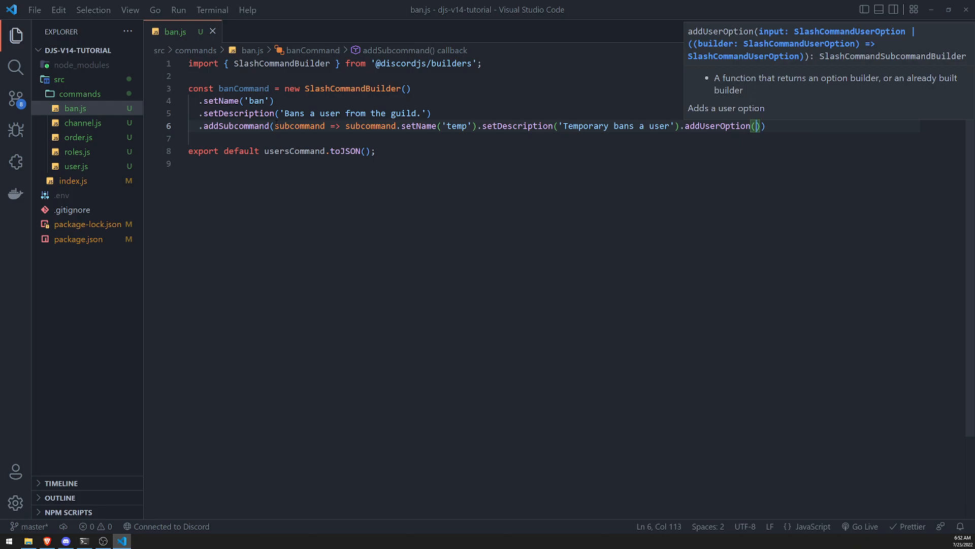
{"action": "type", "text": "option =>"}
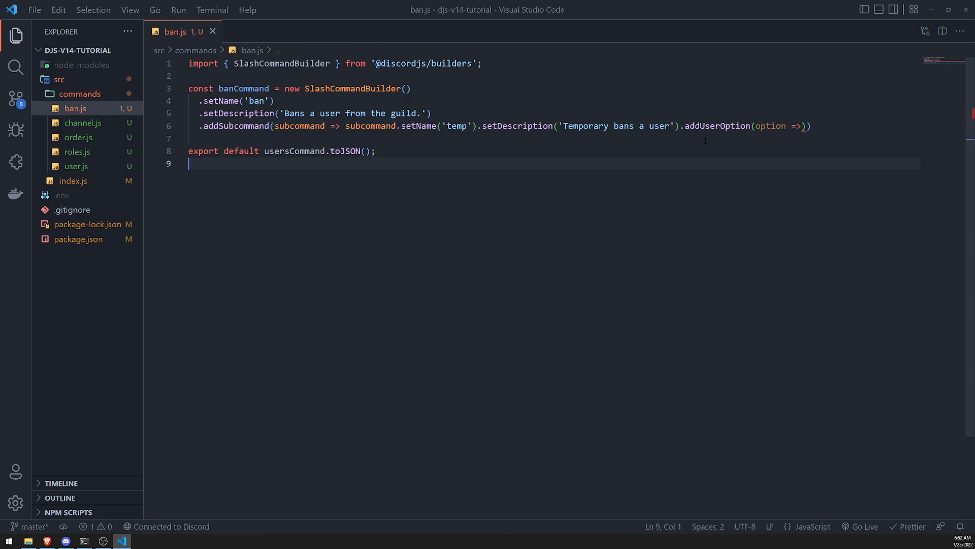
Step: After checking user.js, name the option 'user' with a description about the user to be banned
{"action": "left_click", "coordinate": [75, 165]}
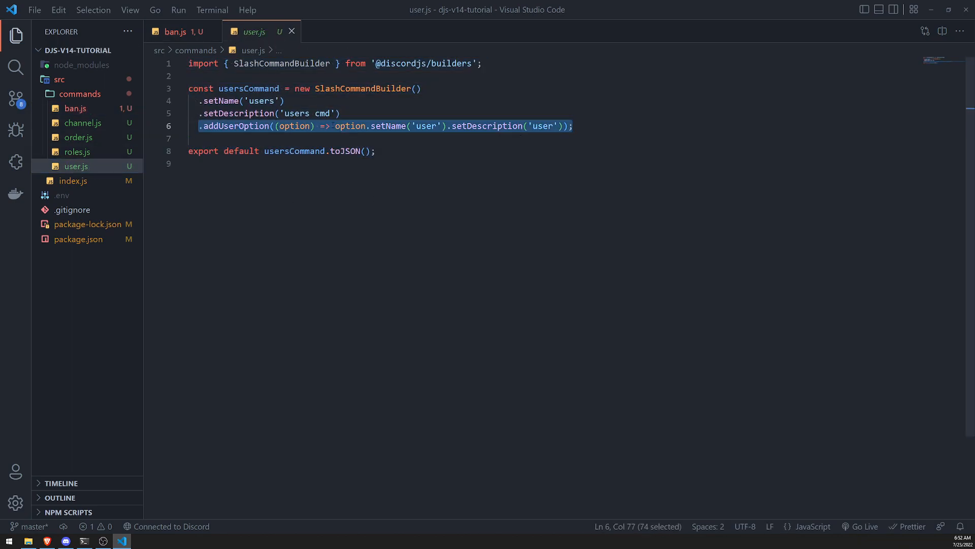
{"action": "left_click", "coordinate": [175, 31]}
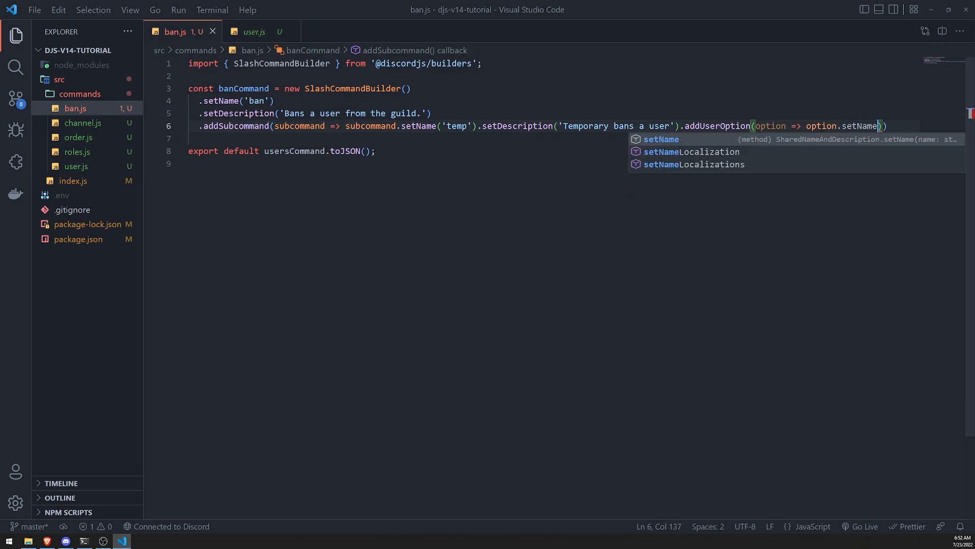
{"action": "type", "text": "('user'"}
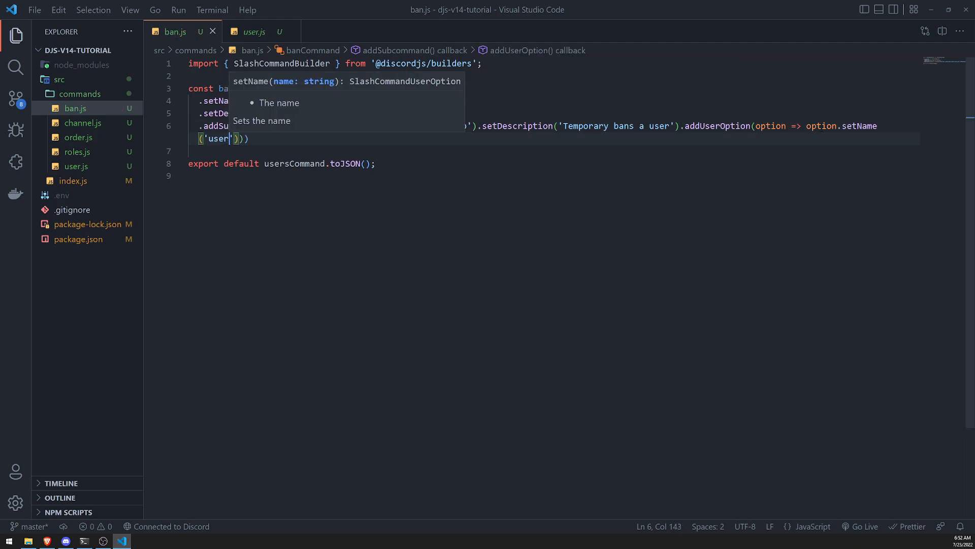
{"action": "type", "text": ".setDescription"}
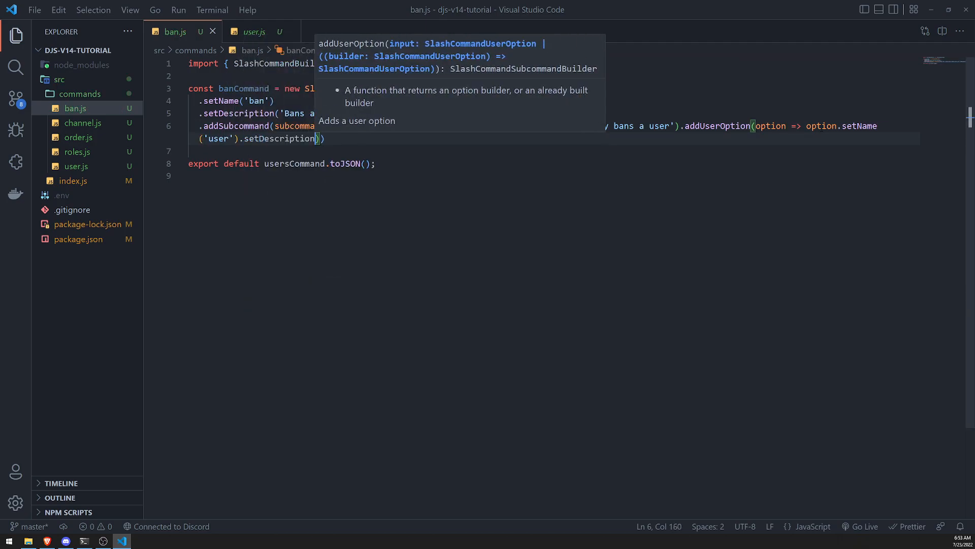
{"action": "type", "text": "user to be ban"}
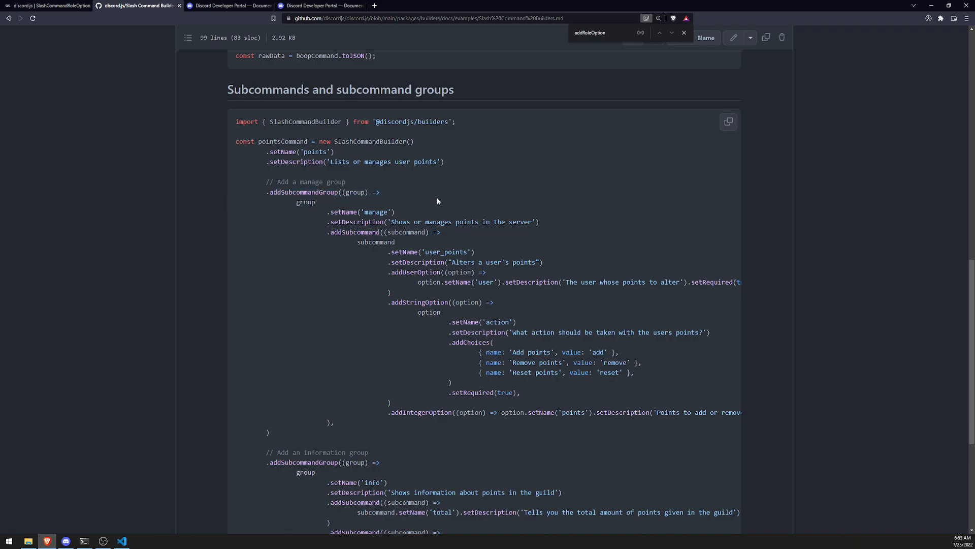
Step: Return from the GitHub example to ban.js in Visual Studio Code
{"action": "left_click", "coordinate": [122, 540]}
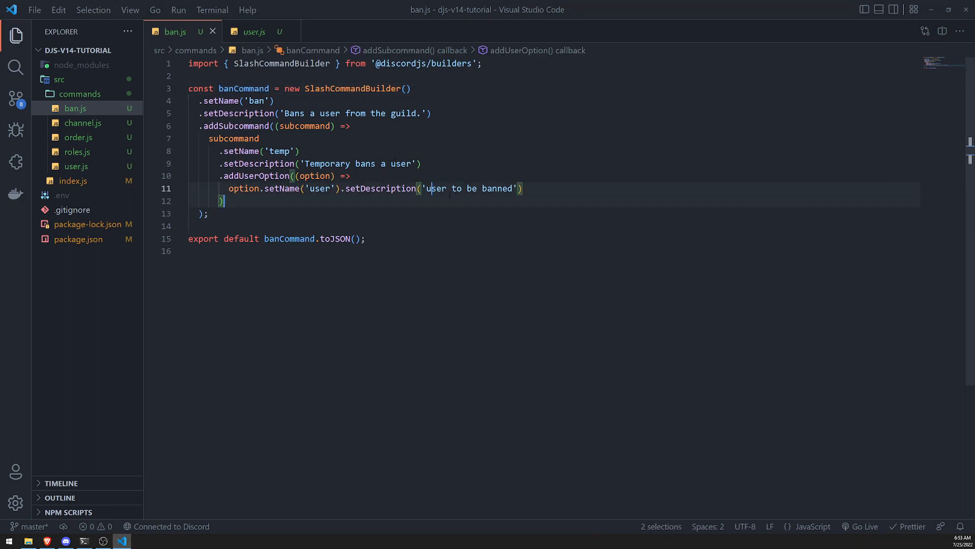
Step: Import BanCommand in index.js and add it to the commands array registered in main()
{"action": "double_click", "coordinate": [243, 89]}
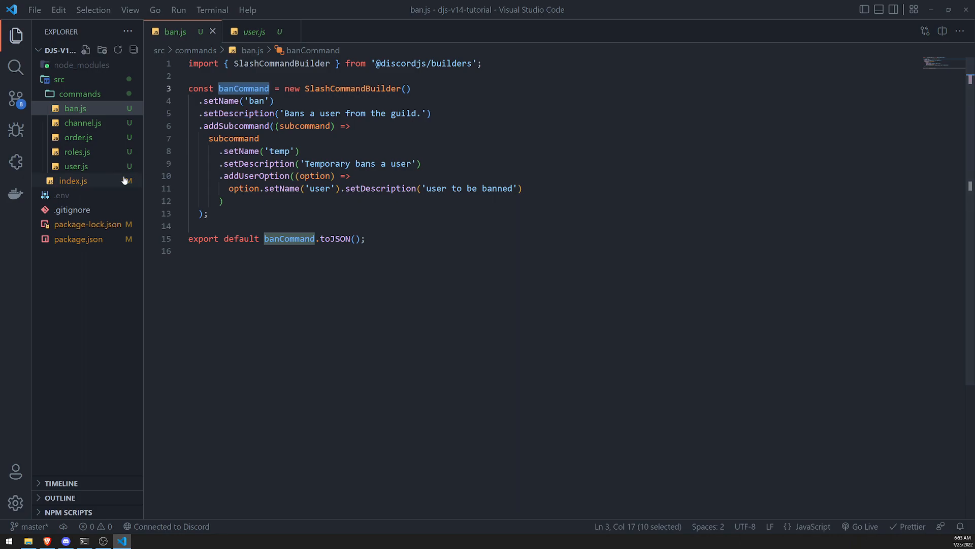
{"action": "left_click", "coordinate": [74, 181]}
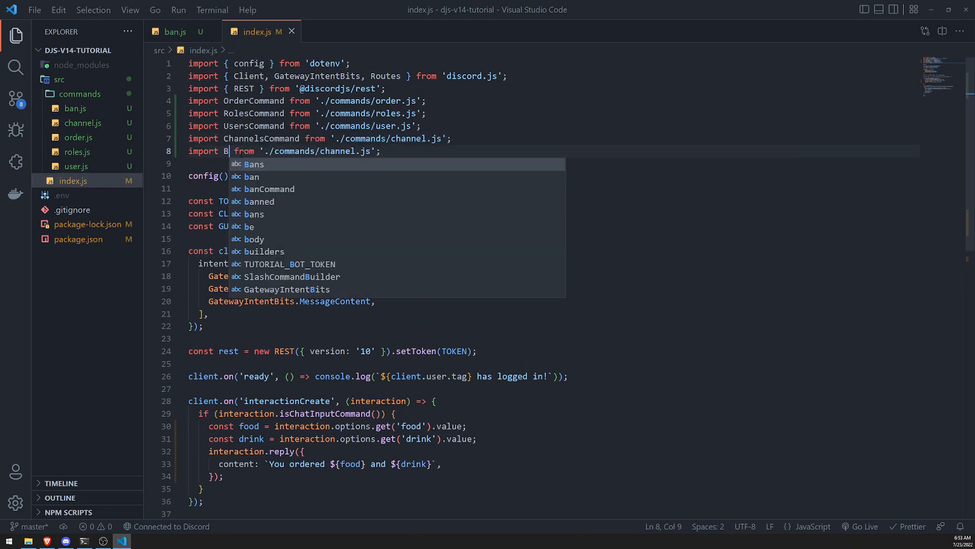
{"action": "type", "text": "anCommand"}
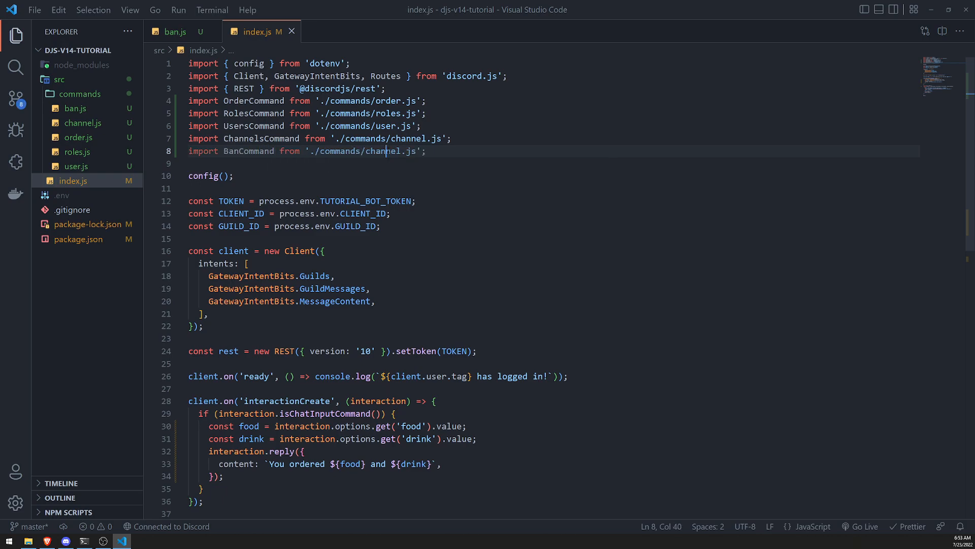
{"action": "scroll", "scroll_direction": "down", "scroll_amount": 3}
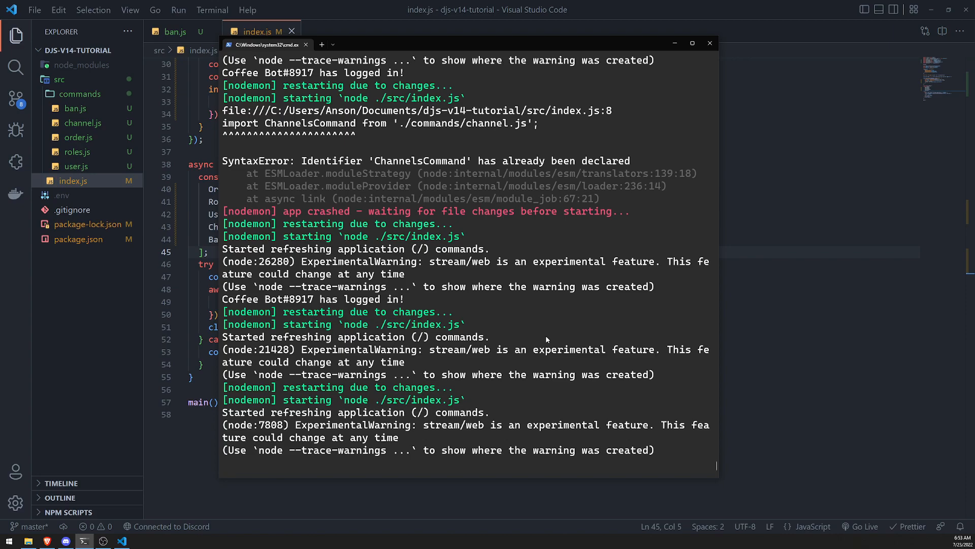
{"action": "left_click", "coordinate": [709, 42]}
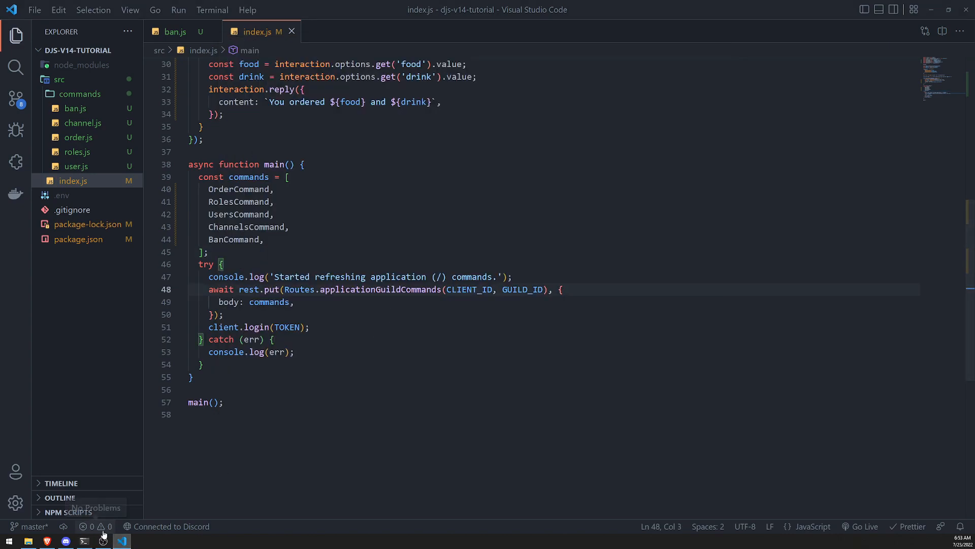
{"action": "left_click", "coordinate": [383, 414]}
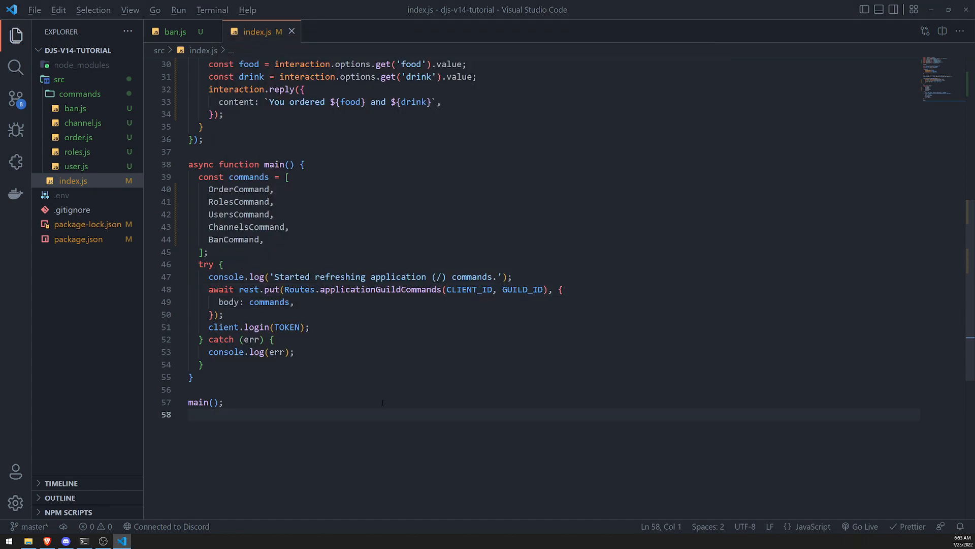
Step: Send /channels in Discord, which gets no response, then return to the general channel
{"action": "left_click", "coordinate": [65, 540]}
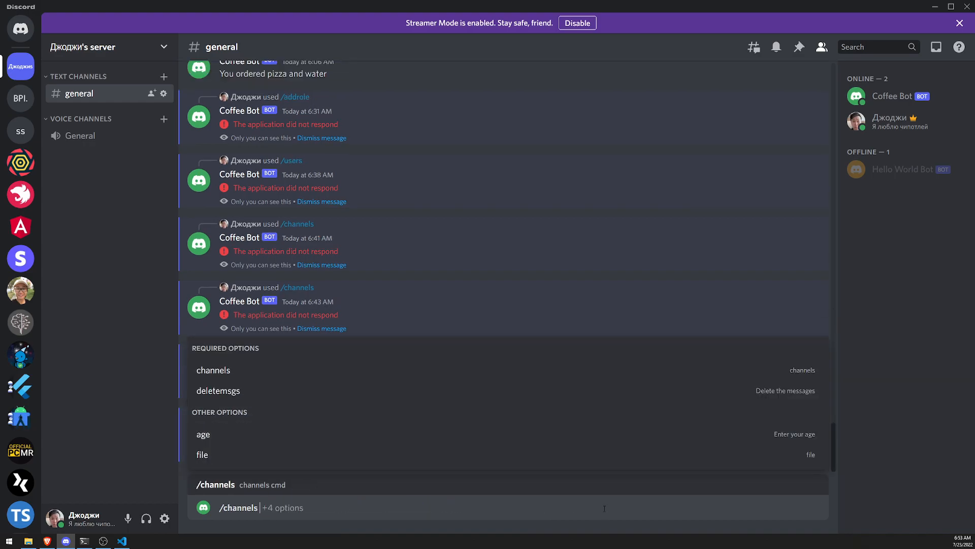
{"action": "key", "text": "Enter"}
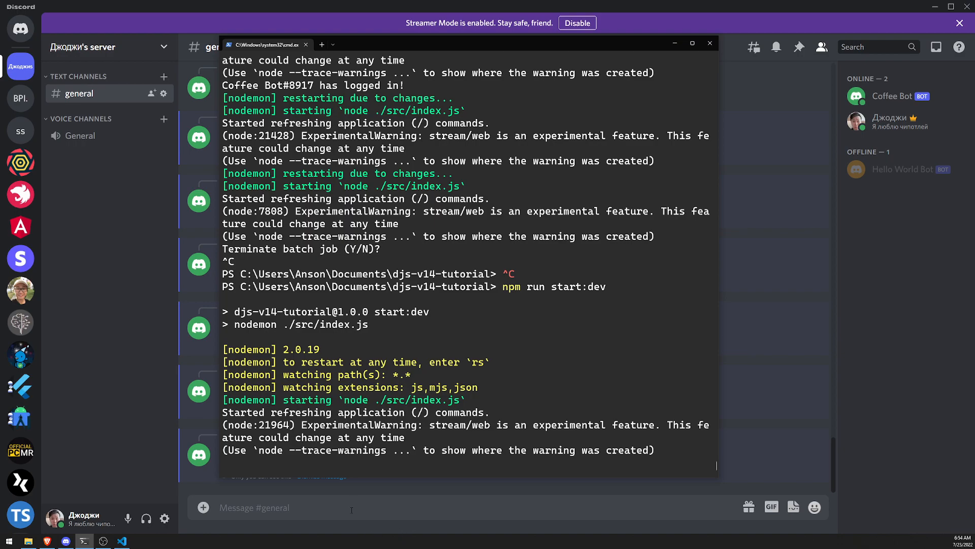
{"action": "left_click", "coordinate": [709, 44]}
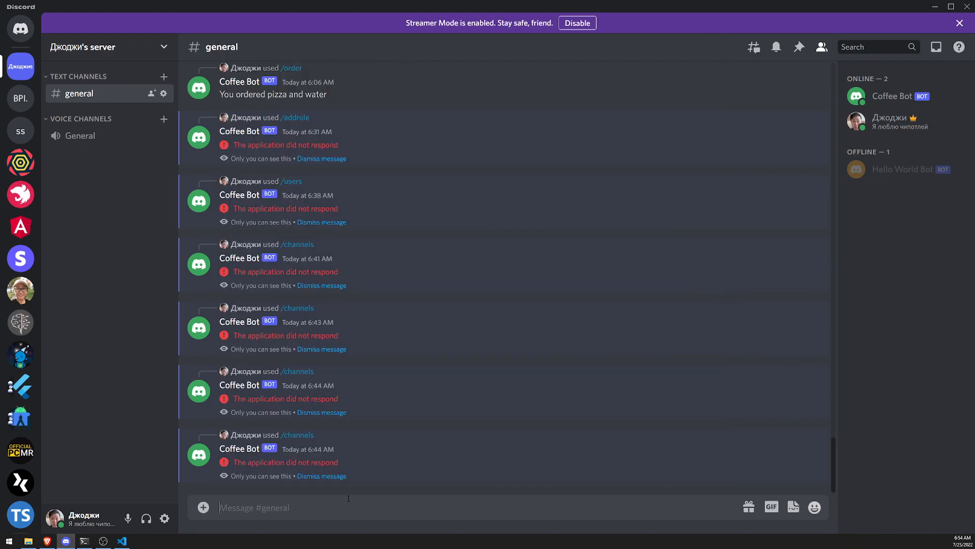
Step: Run /ban temp against Coffee Bot in the general channel; the application does not respond
{"action": "type", "text": "/"}
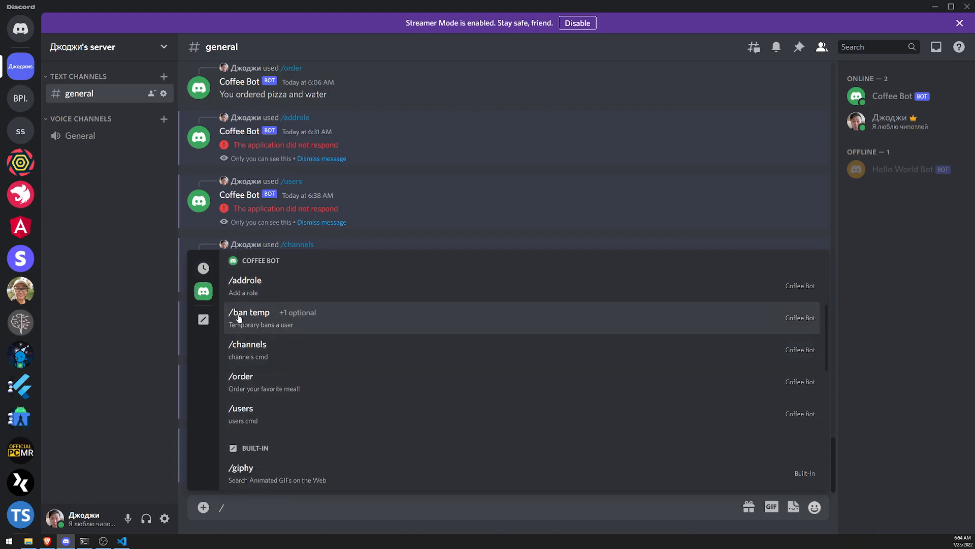
{"action": "left_click", "coordinate": [249, 317]}
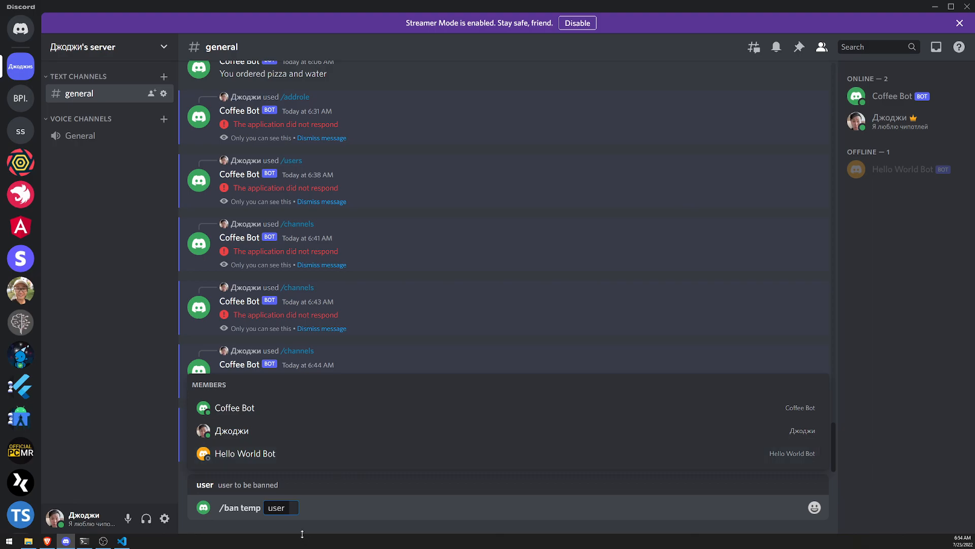
{"action": "mouse_move", "coordinate": [292, 444]}
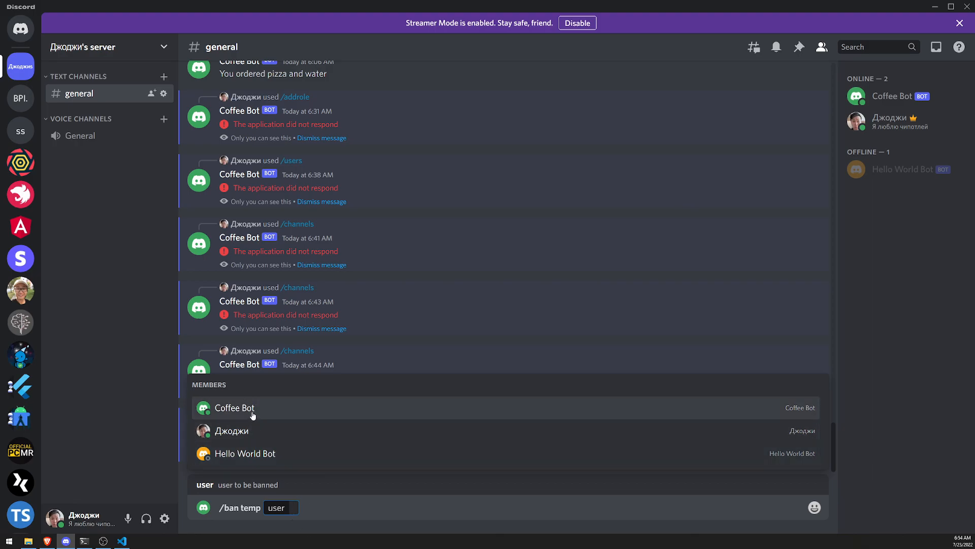
{"action": "left_click", "coordinate": [235, 408]}
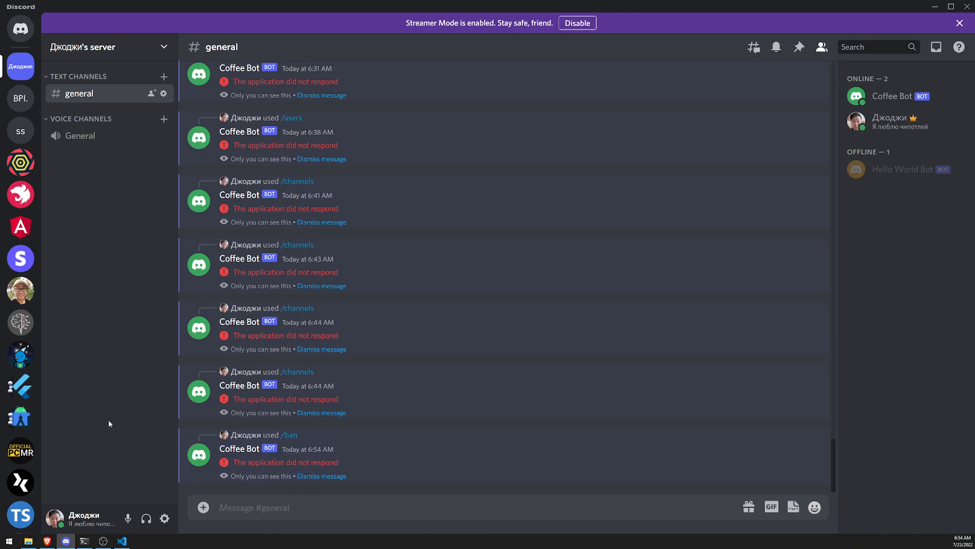
{"action": "mouse_move", "coordinate": [423, 453]}
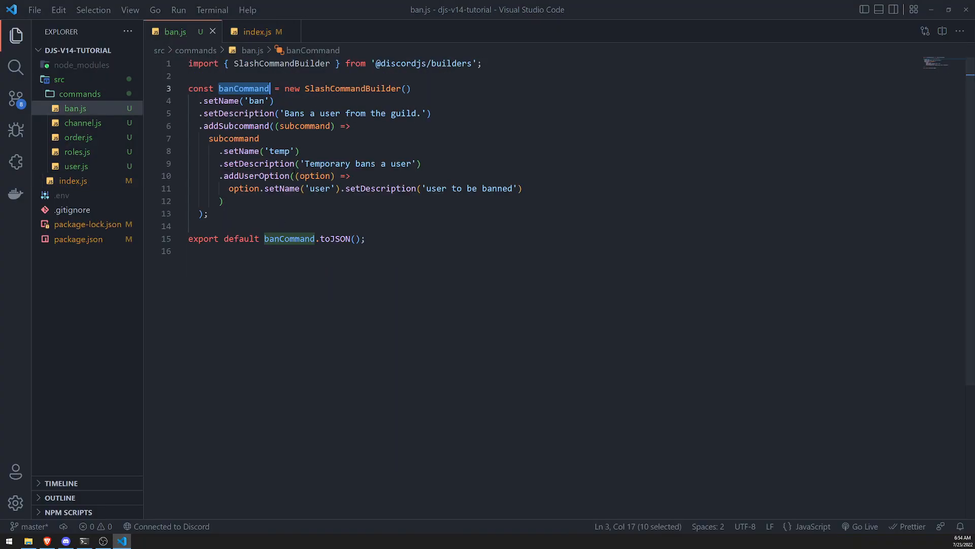
Step: Chain a second addSubcommand after the first and name its subcommand 'perma'
{"action": "left_click", "coordinate": [222, 200]}
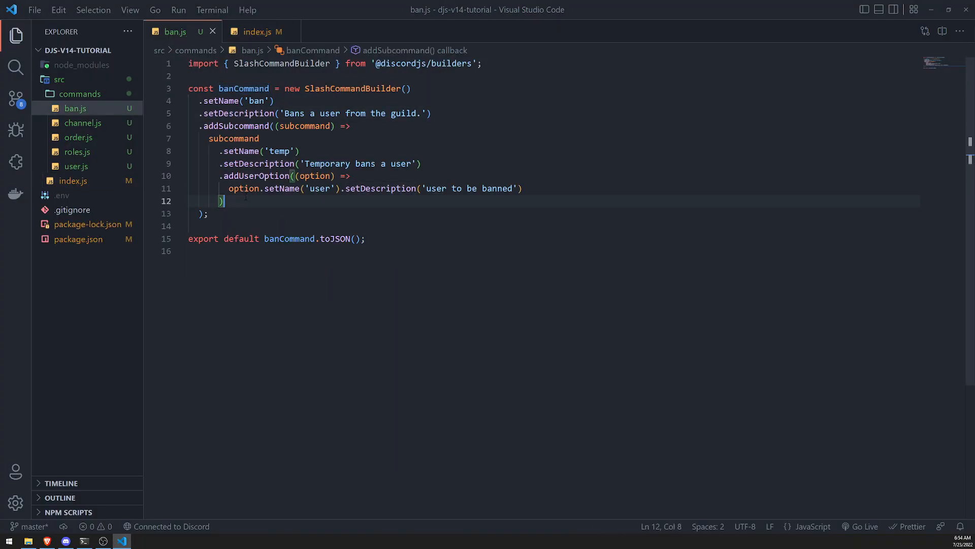
{"action": "type", "text": ".addSubcommand(("}
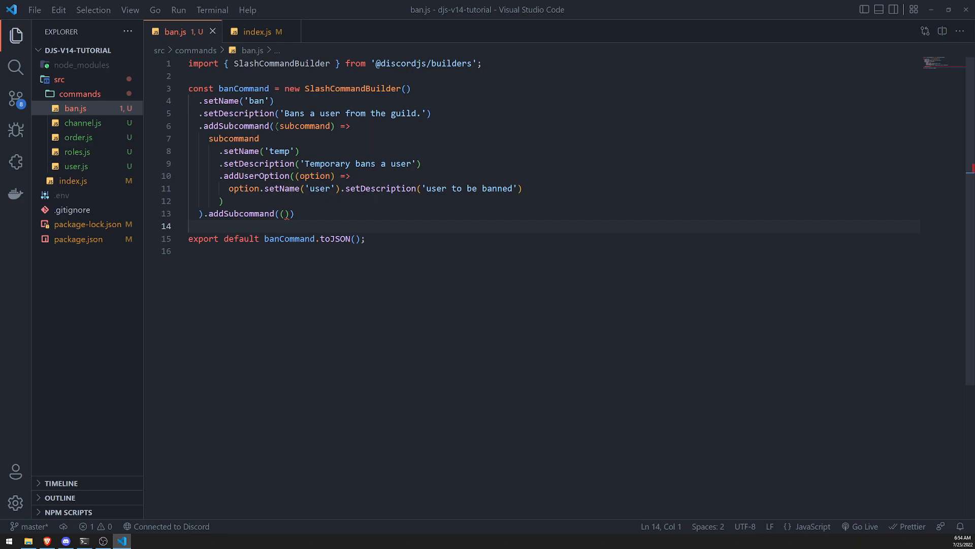
{"action": "left_click", "coordinate": [283, 213]}
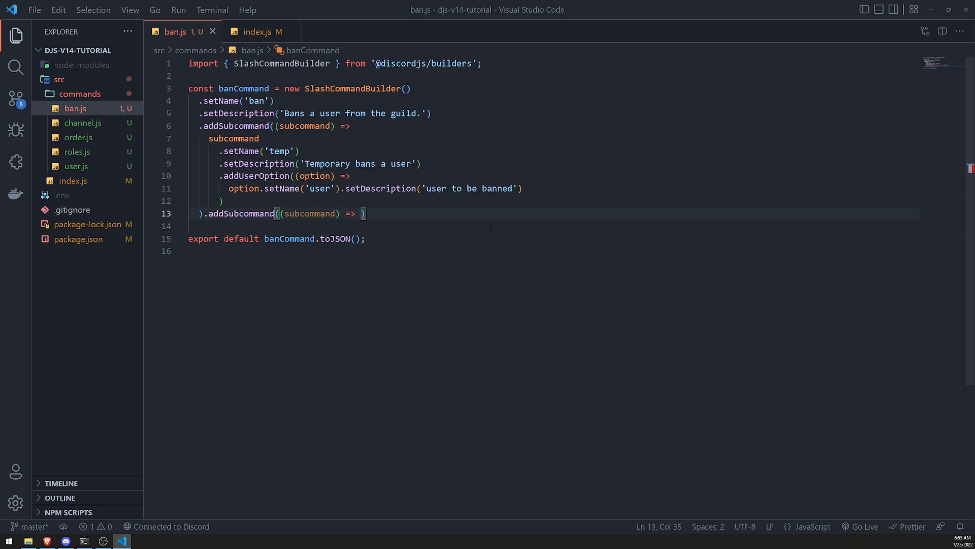
{"action": "type", "text": "subcommand.setName('"}
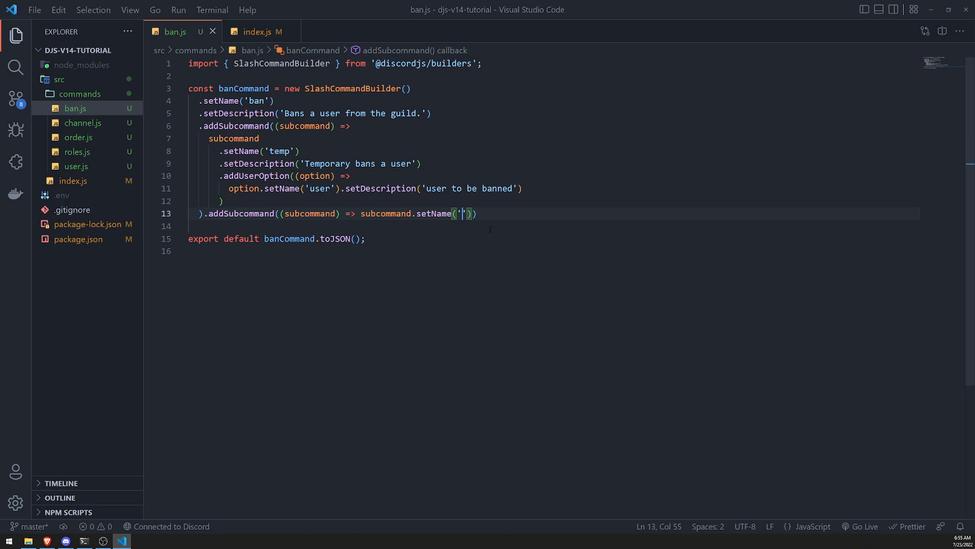
{"action": "type", "text": "perma"}
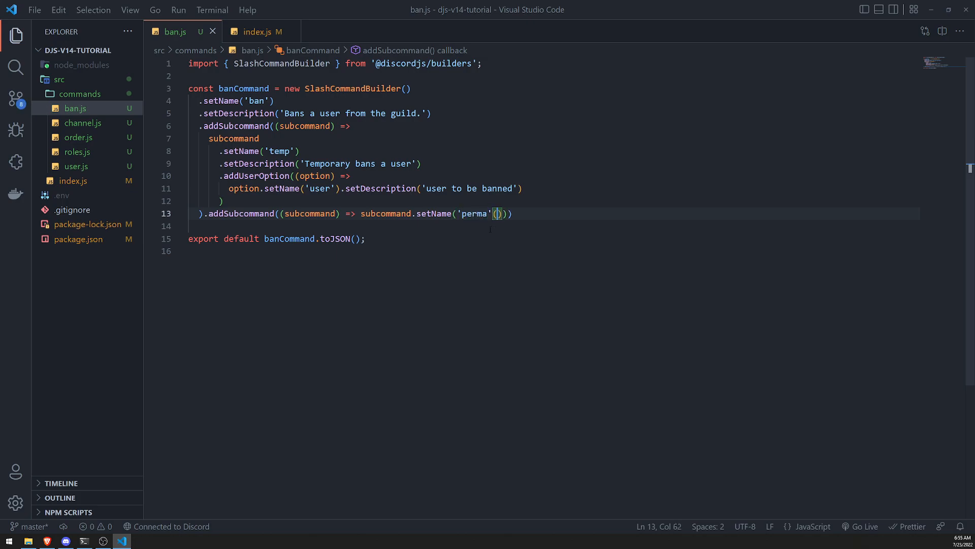
Step: Describe perma as 'Permanently bans a user', add addUserOption and paste in the copied user option lines
{"action": "type", "text": ".setDescription"}
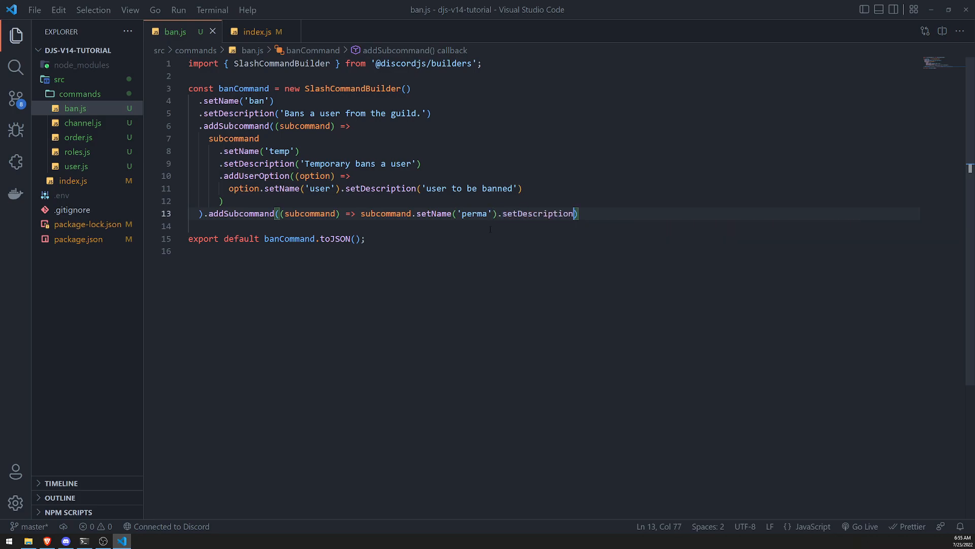
{"action": "type", "text": "('Permanently bans a use"}
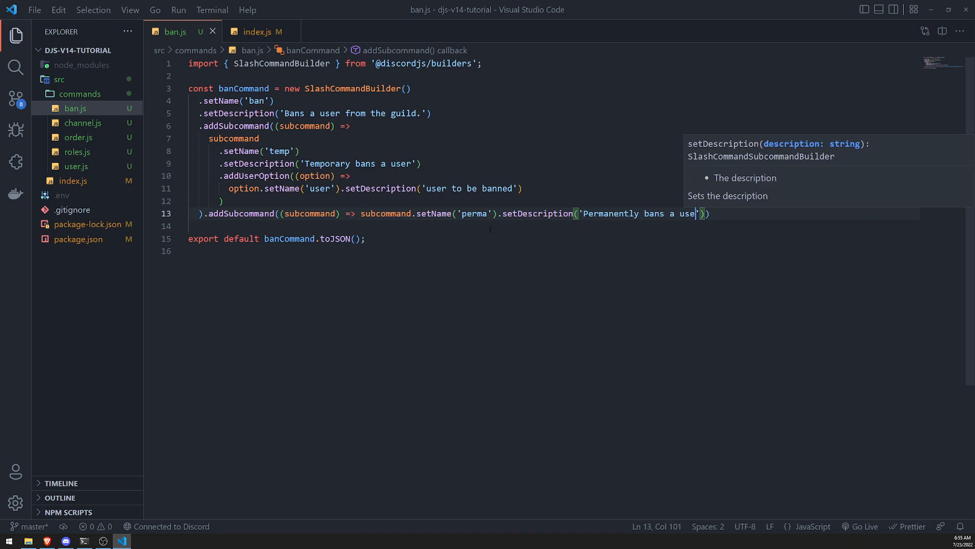
{"action": "type", "text": "r').a"}
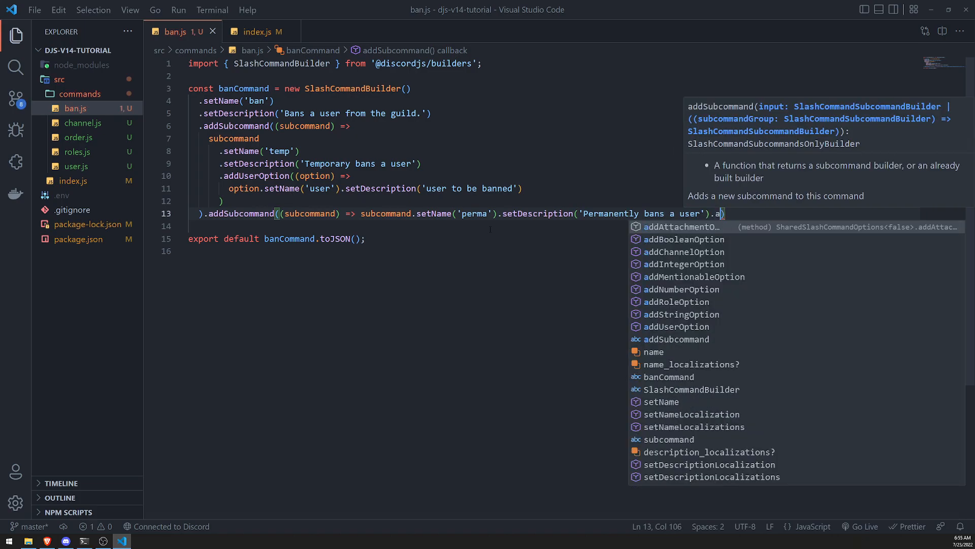
{"action": "type", "text": "ddUserOption("}
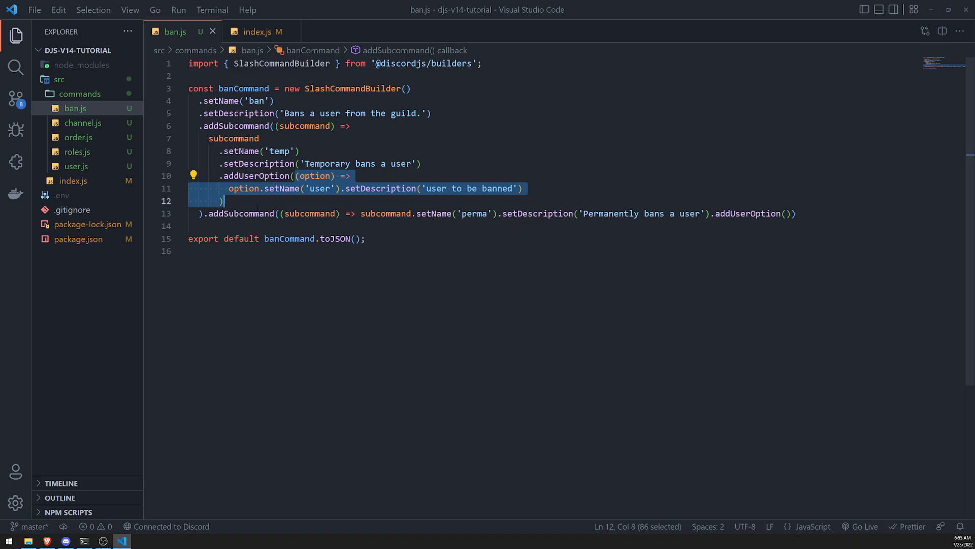
{"action": "left_click", "coordinate": [786, 213]}
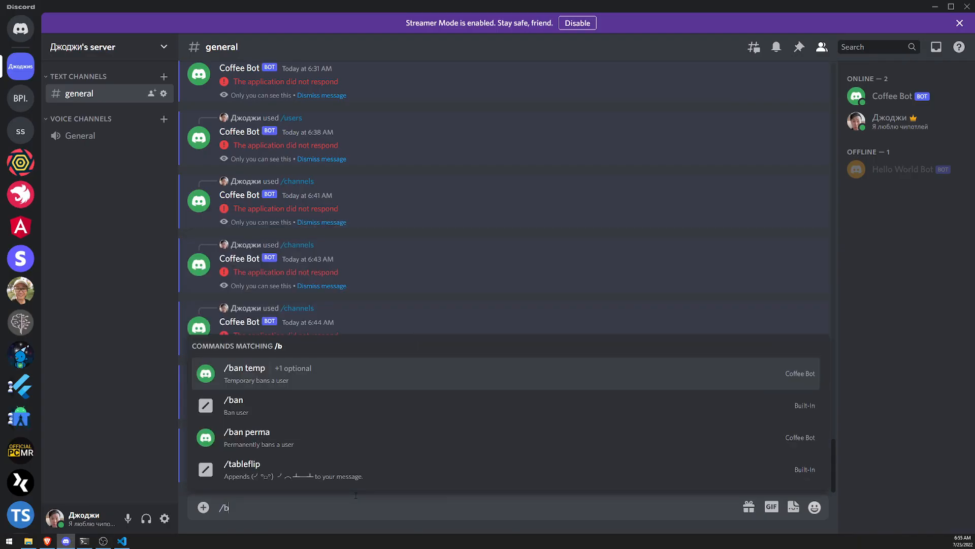
Step: Pick /ban perma, now listed beside temp, and send it against Hello World Bot
{"action": "type", "text": "an"}
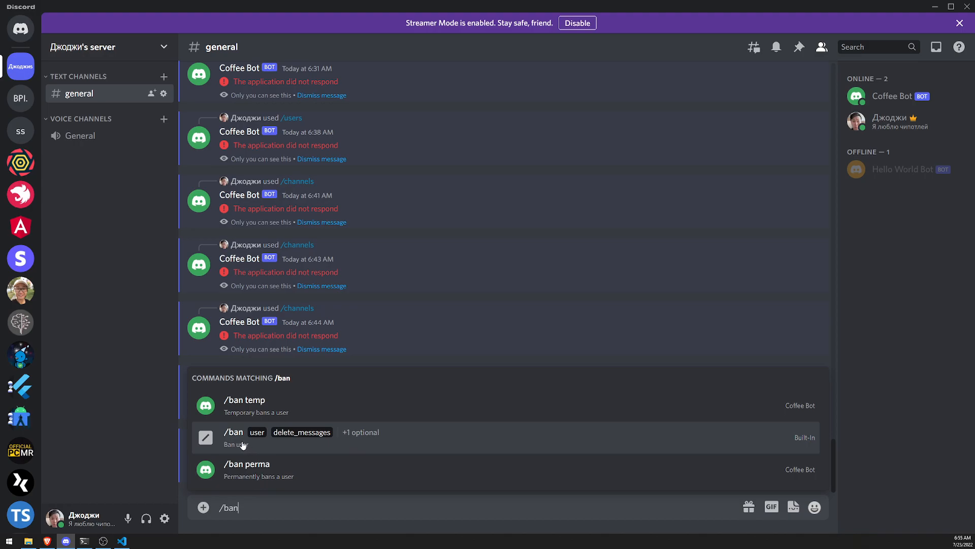
{"action": "mouse_move", "coordinate": [254, 441]}
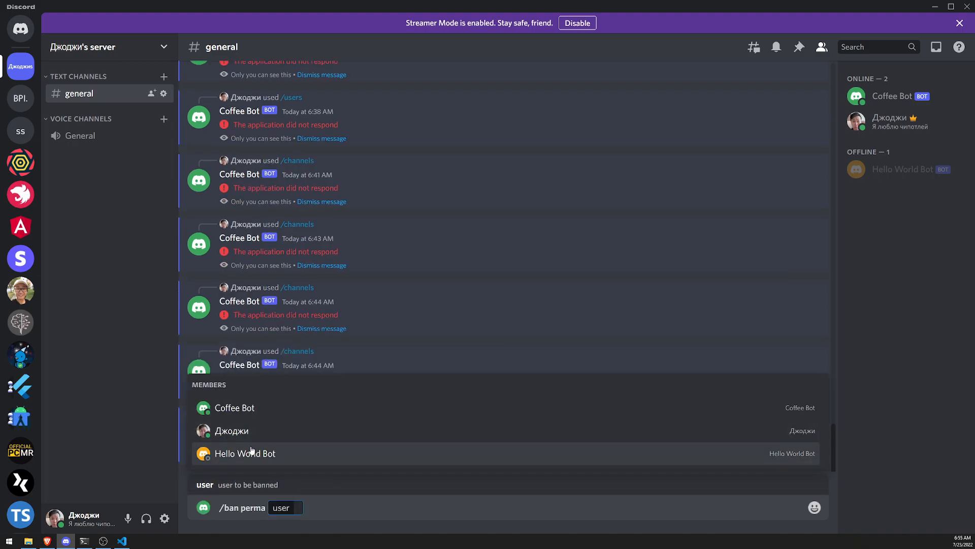
{"action": "key", "text": "Enter"}
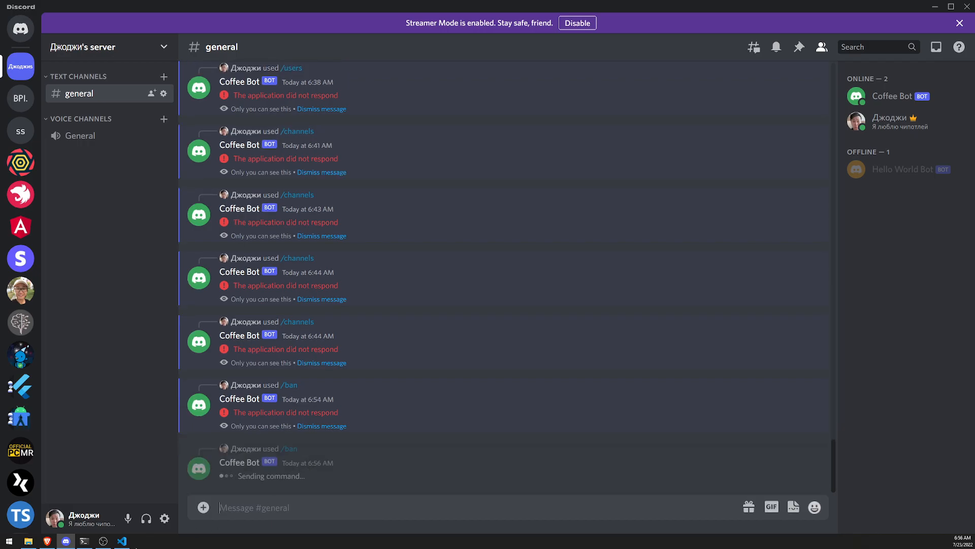
{"action": "left_click", "coordinate": [121, 539]}
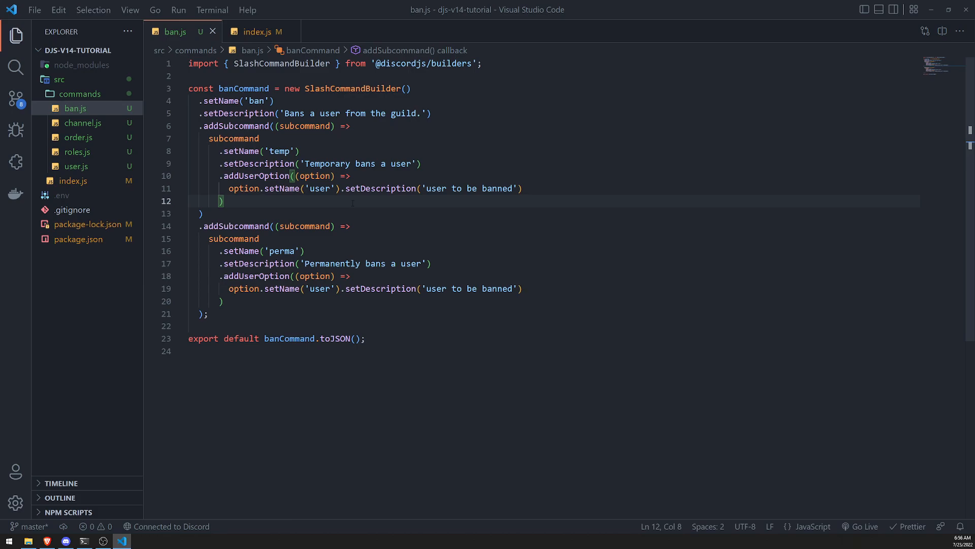
{"action": "mouse_move", "coordinate": [355, 210]}
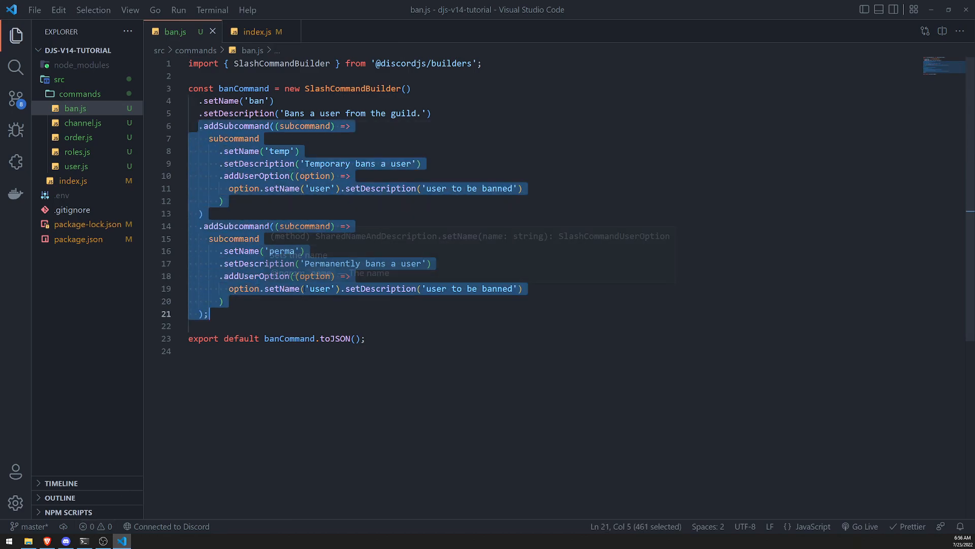
{"action": "mouse_move", "coordinate": [317, 181]}
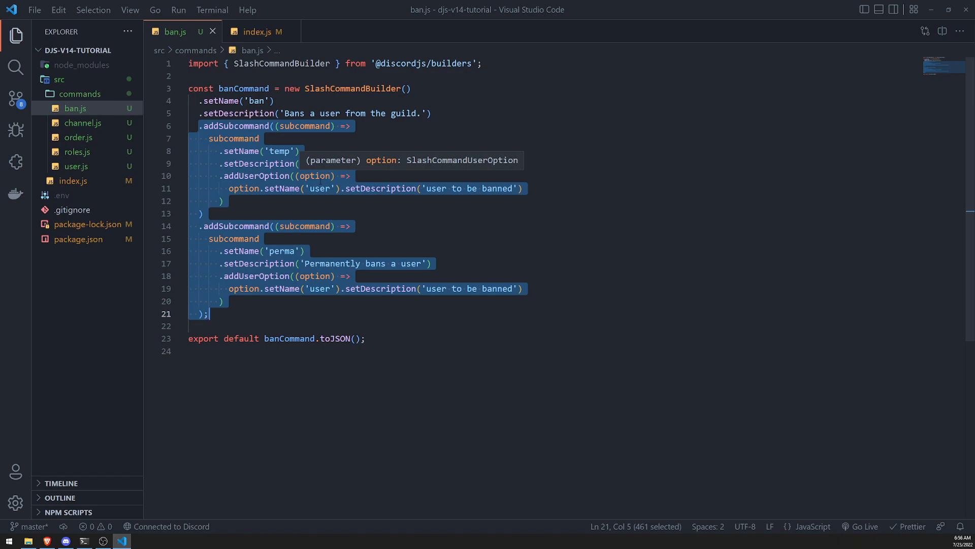
Step: Give the temp subcommand the description 'Temporary bans a user'
{"action": "type", "text": "Temporary bans a user"}
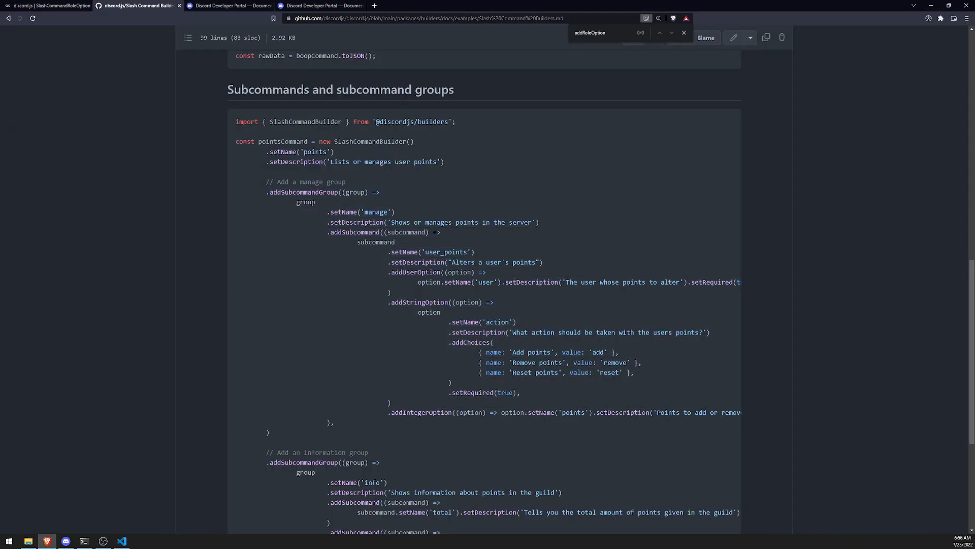
{"action": "mouse_move", "coordinate": [442, 201]}
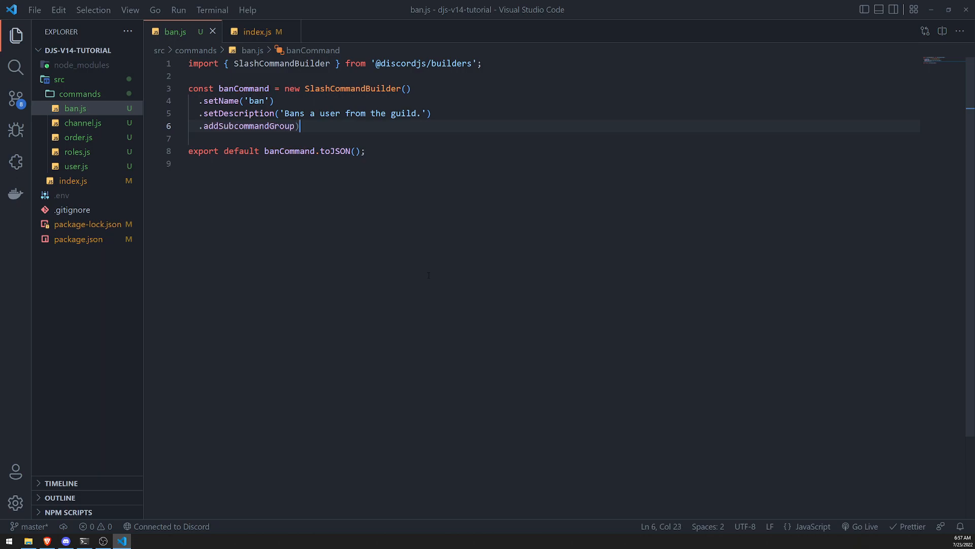
Step: Write the addSubcommandGroup callback with group.setName('group_a'), correcting a mistyped name, and begin setDescription
{"action": "type", "text": "(group"}
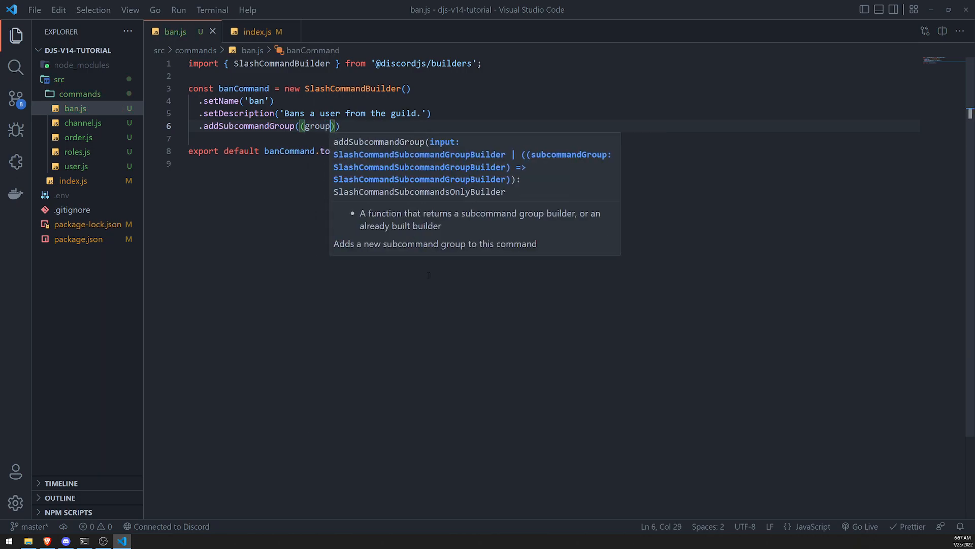
{"action": "type", "text": "=>"}
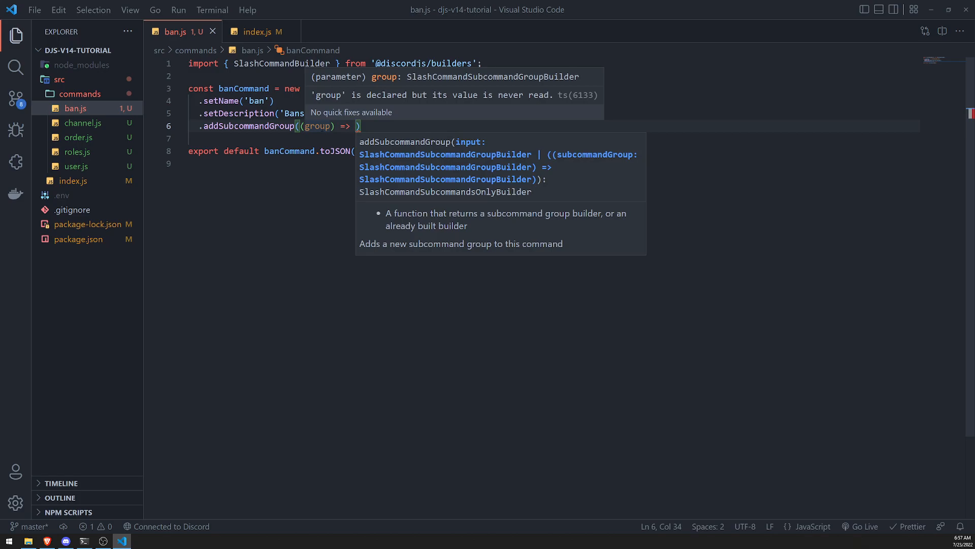
{"action": "type", "text": "group."}
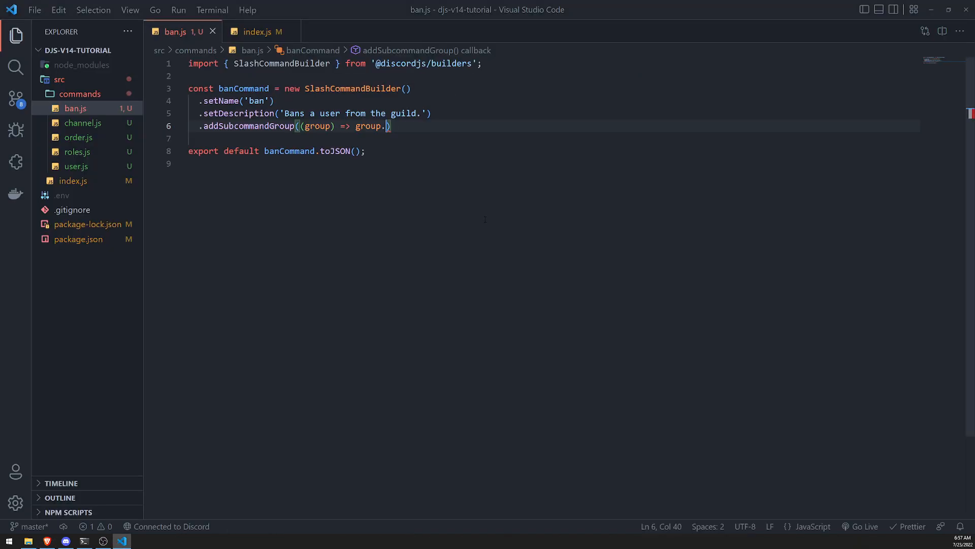
{"action": "type", "text": "setName('')"}
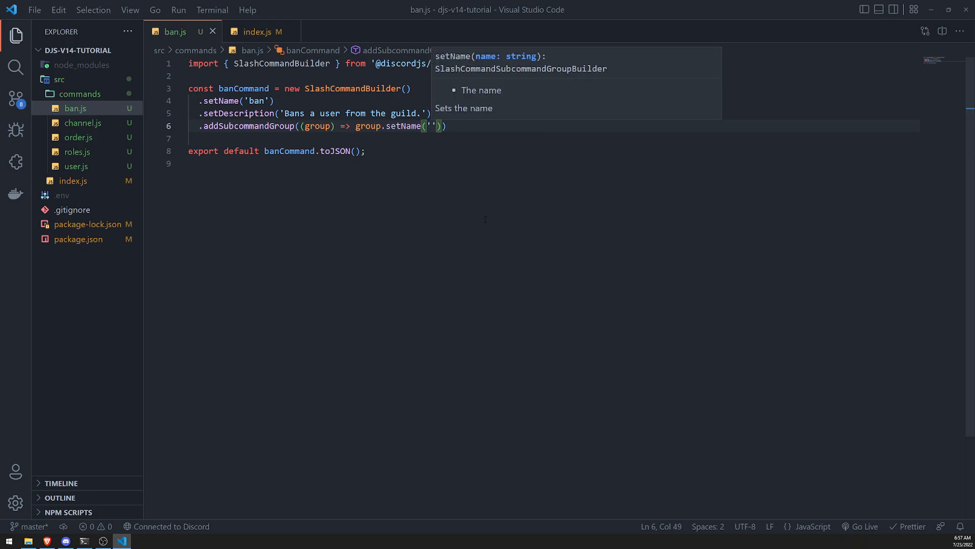
{"action": "type", "text": "per"}
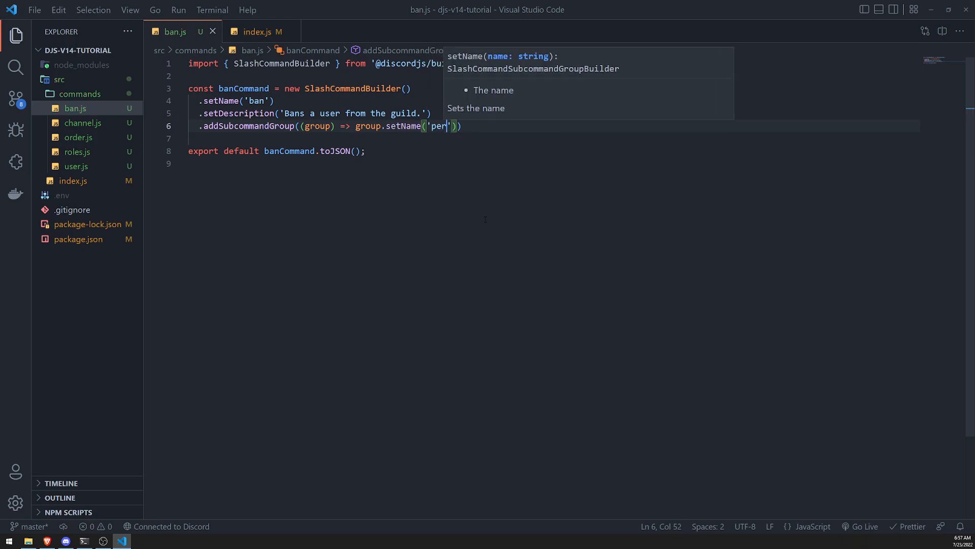
{"action": "key", "text": "BackSpace"}
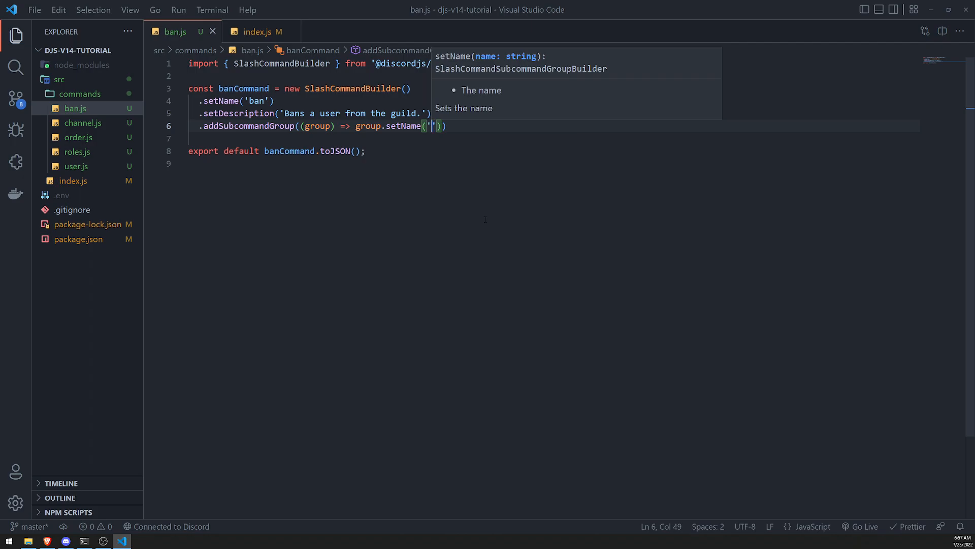
{"action": "type", "text": "group_a"}
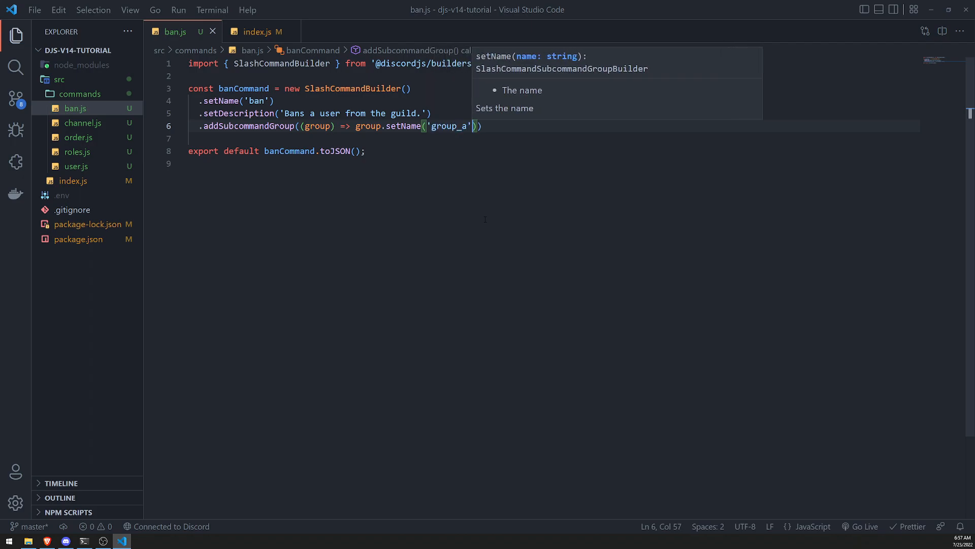
{"action": "type", "text": ".setD"}
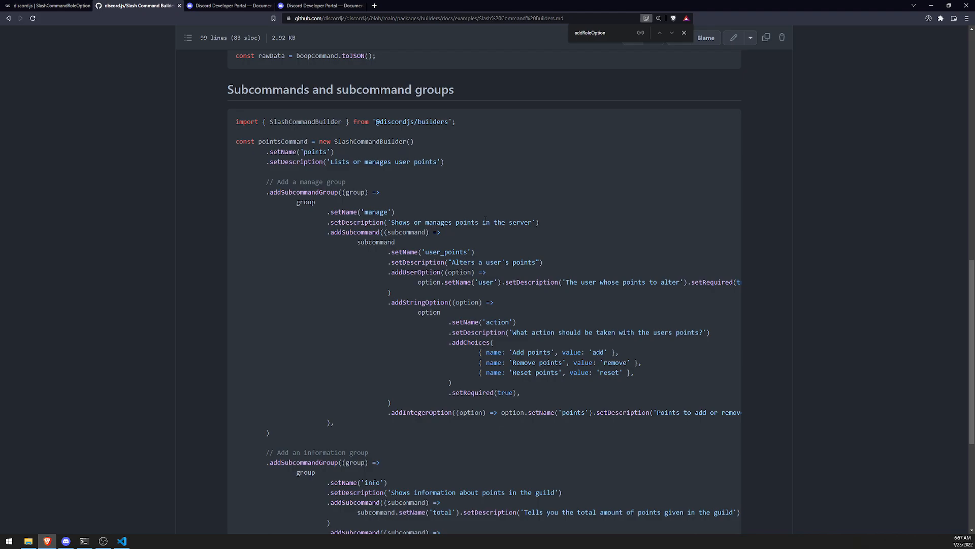
{"action": "left_click", "coordinate": [121, 545]}
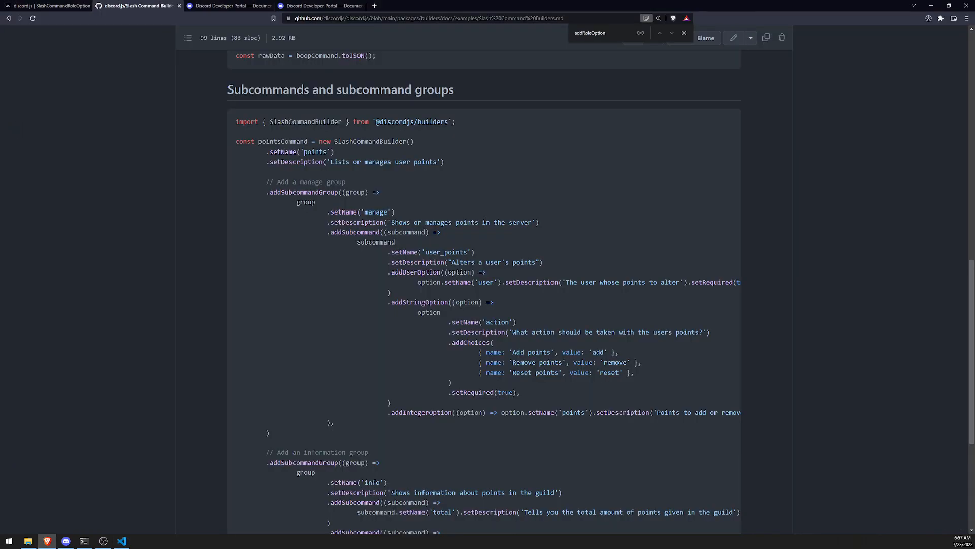
{"action": "left_click", "coordinate": [122, 539]}
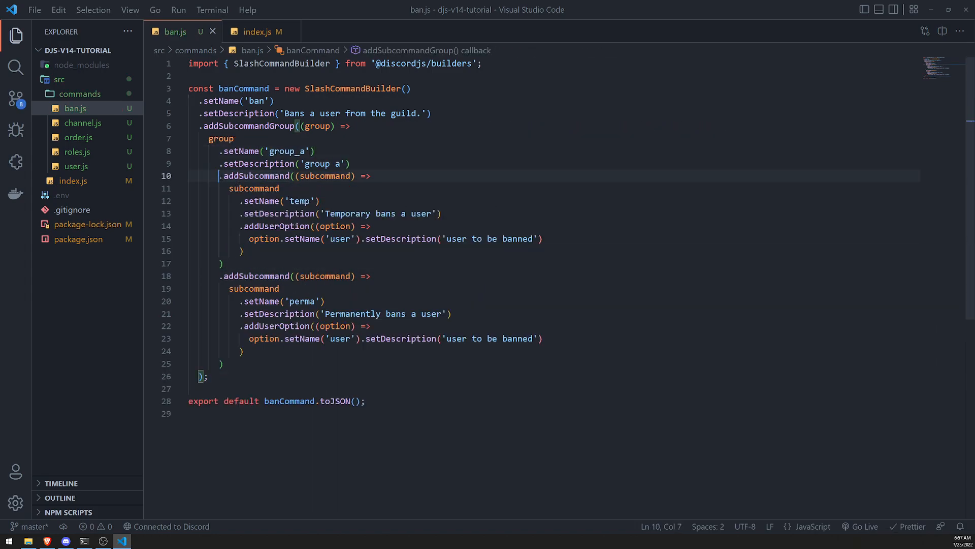
Step: Continue the builder chain after the group_a subcommand group with a dot
{"action": "type", "text": "."}
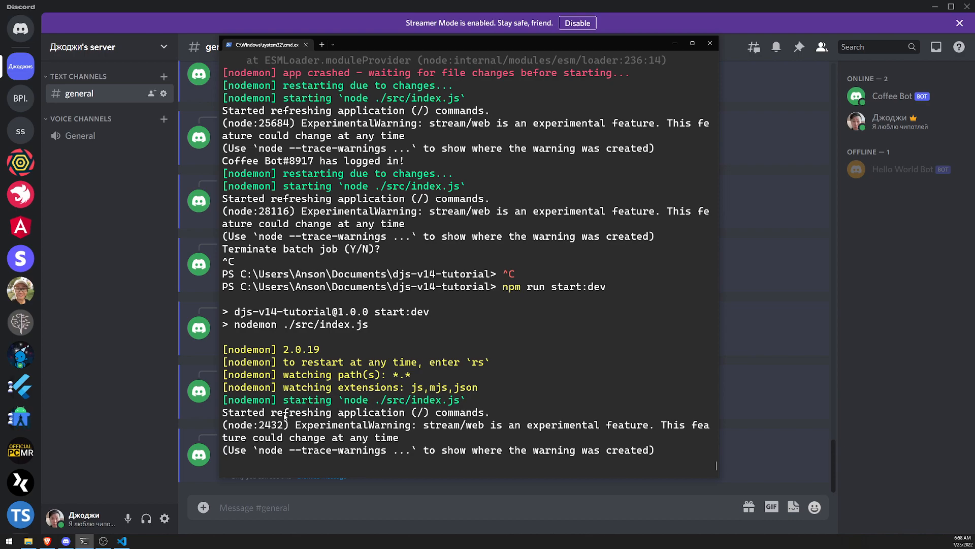
{"action": "mouse_move", "coordinate": [474, 395]}
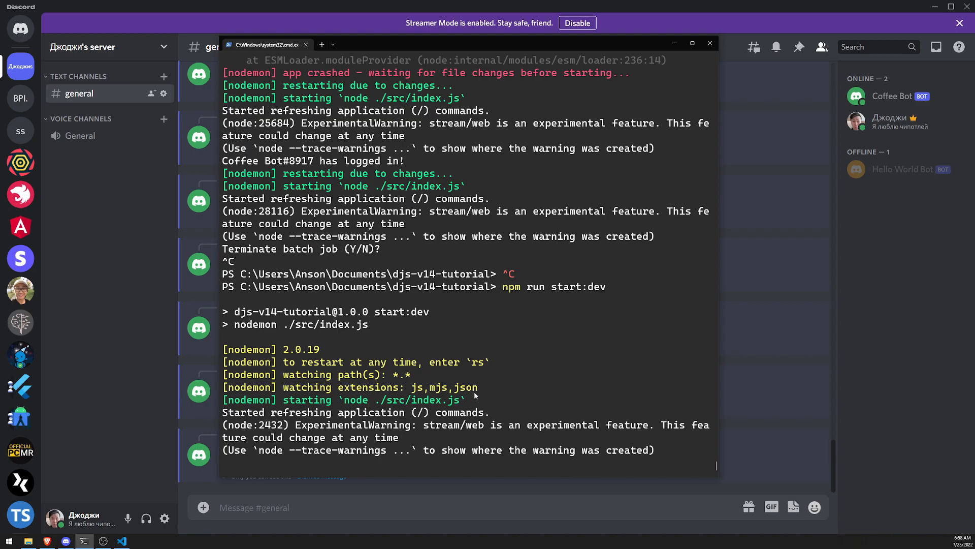
{"action": "mouse_move", "coordinate": [455, 384]}
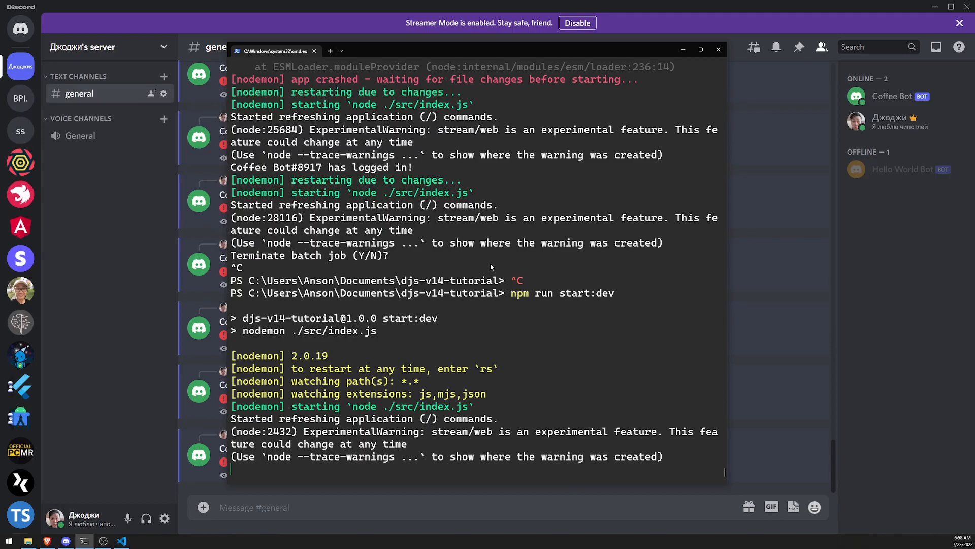
{"action": "mouse_move", "coordinate": [871, 326]}
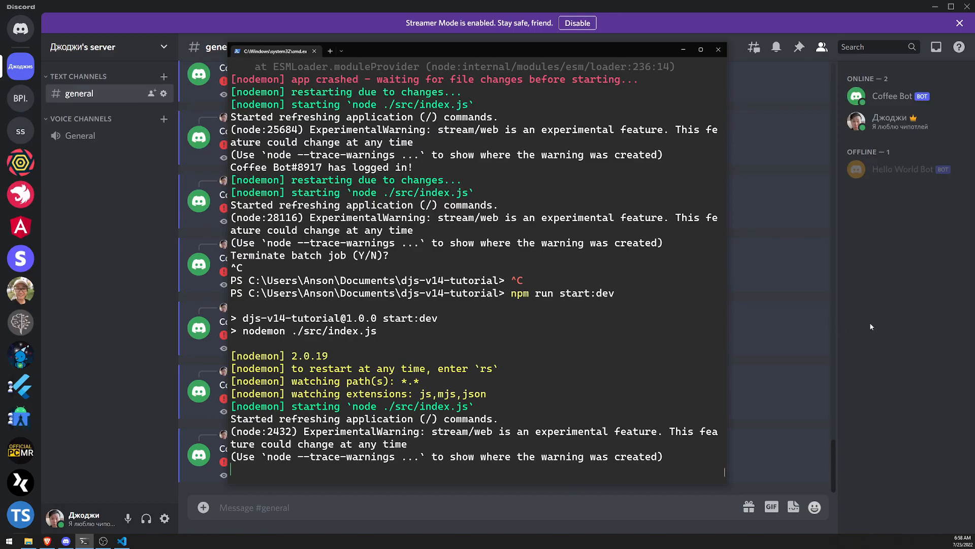
{"action": "mouse_move", "coordinate": [534, 315]}
{"action": "type", "text": "npm run start:dev"}
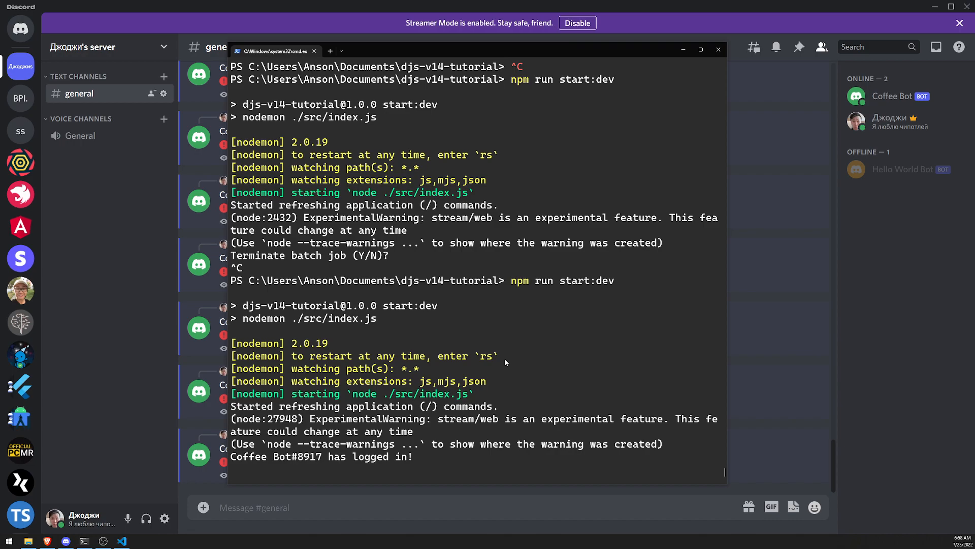
Step: Start a slash command in Discord's message box to bring up the command list
{"action": "type", "text": "/"}
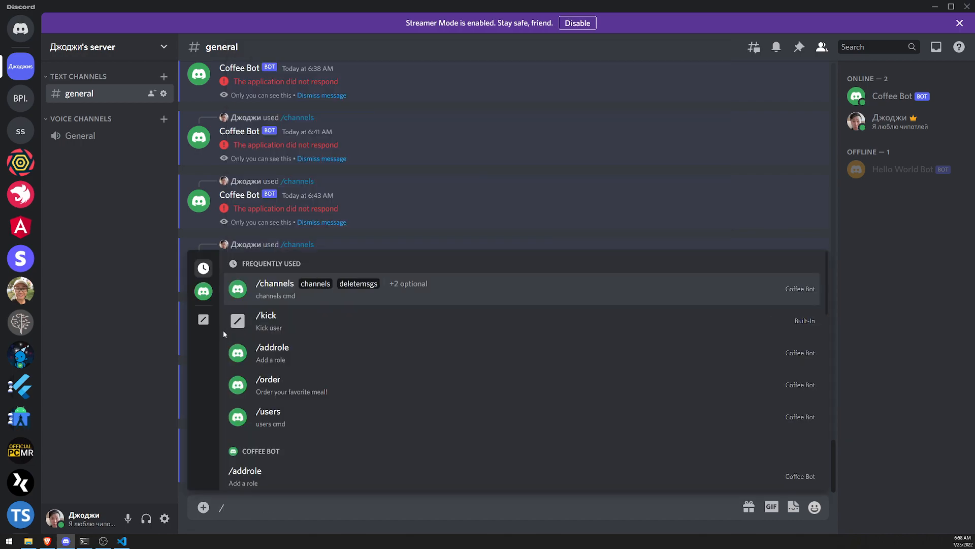
Step: Enter /ban so Discord suggests the group_a perma and group_a temp subcommands, then return to ban.js
{"action": "type", "text": "ban"}
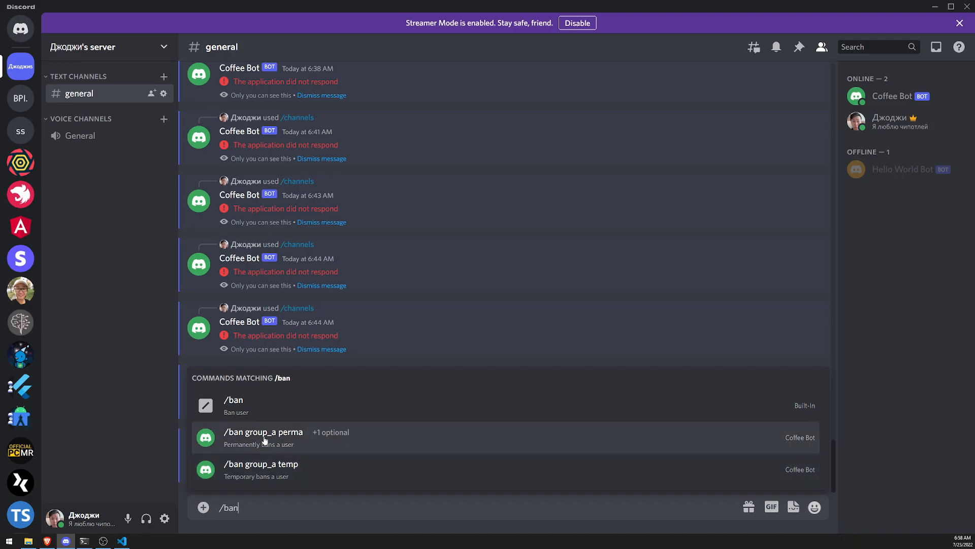
{"action": "mouse_move", "coordinate": [284, 480]}
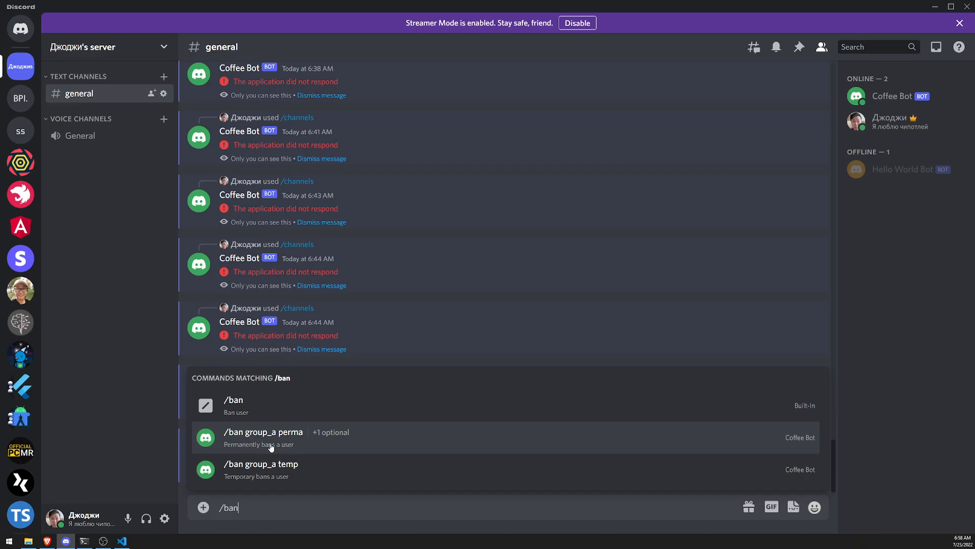
{"action": "mouse_move", "coordinate": [317, 440]}
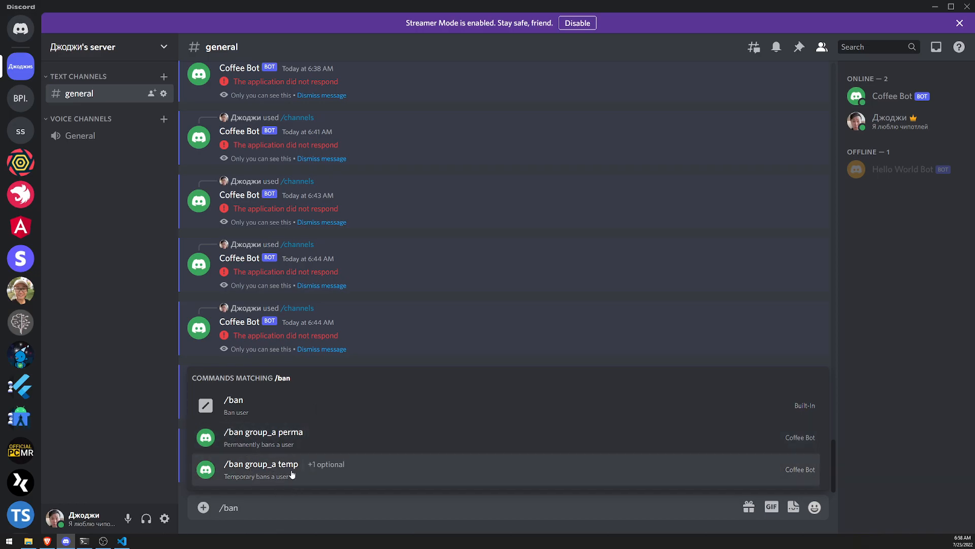
{"action": "left_click", "coordinate": [121, 539]}
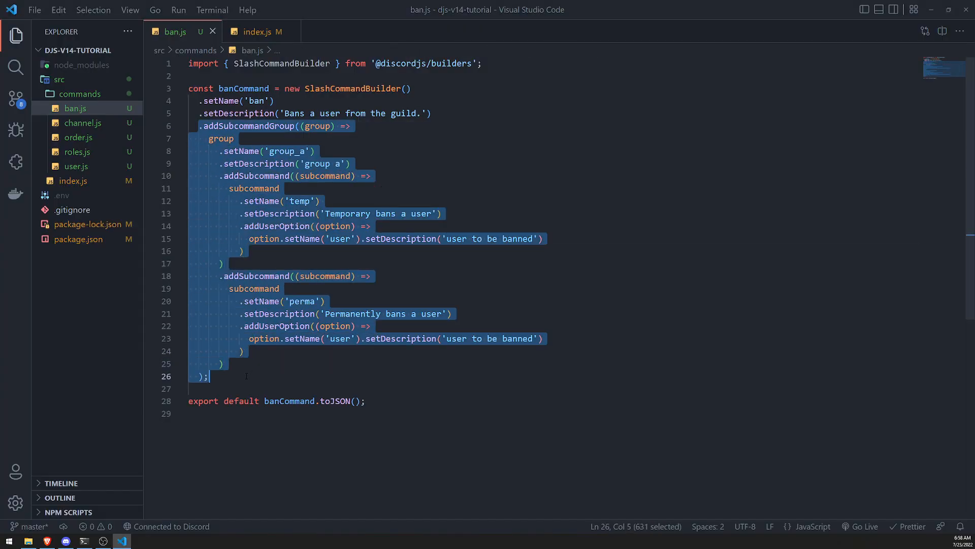
Step: Chain a second addSubcommandGroup named 'b' with the description 'group b'
{"action": "type", "text": ".add"}
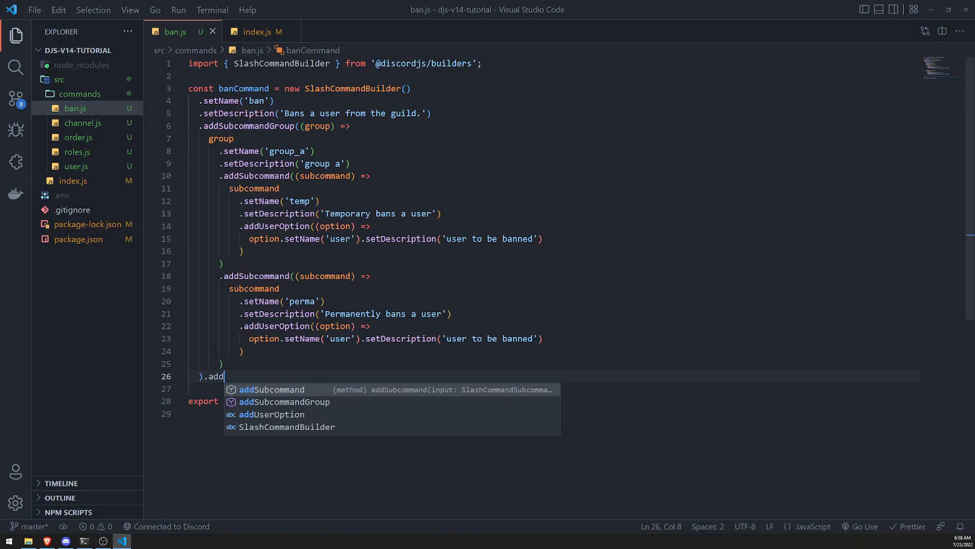
{"action": "key", "text": "Tab"}
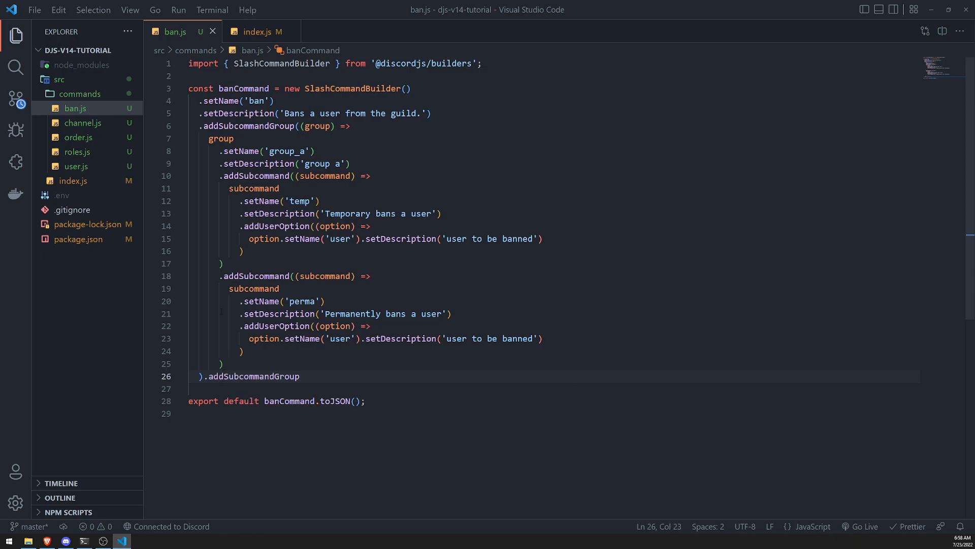
{"action": "type", "text": "(group => group.setName('b"}
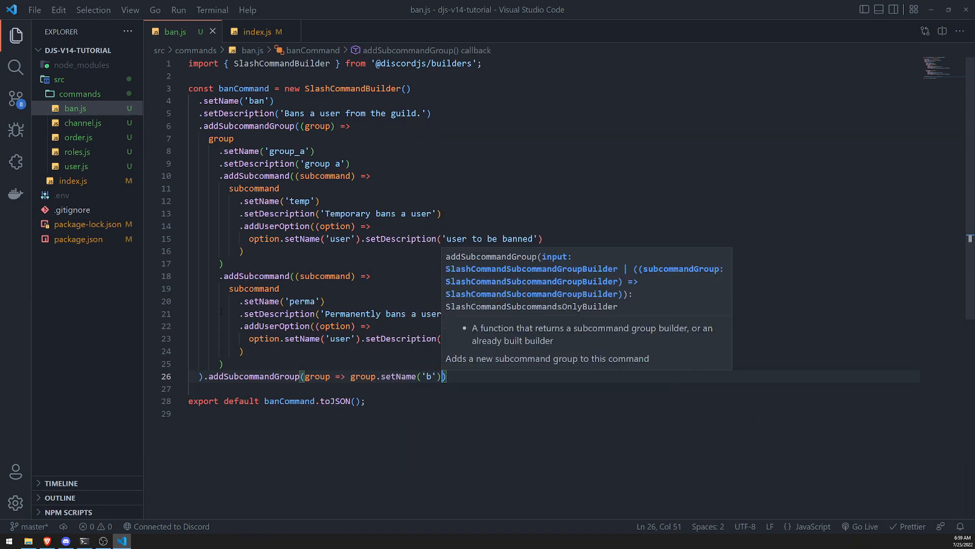
{"action": "type", "text": ".setDescription('')"}
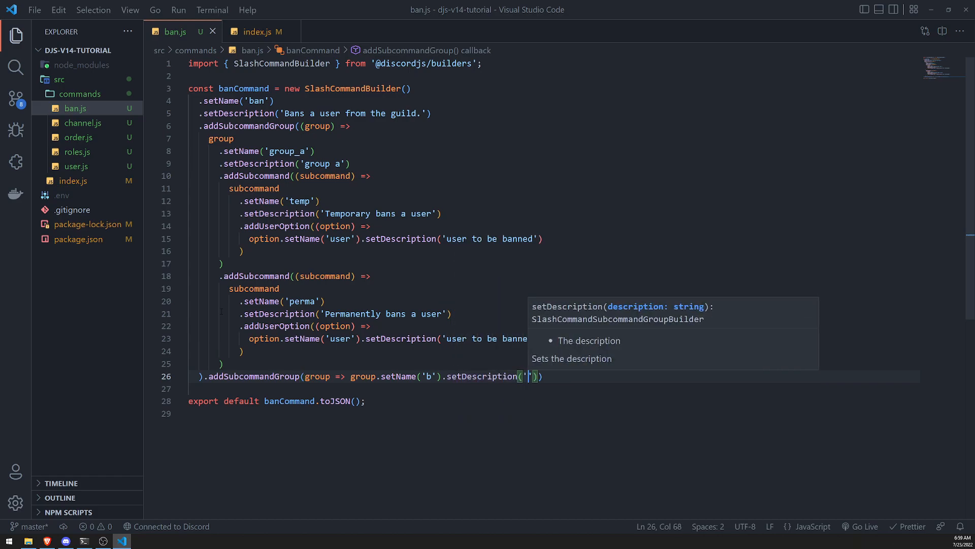
{"action": "type", "text": "group b').add"}
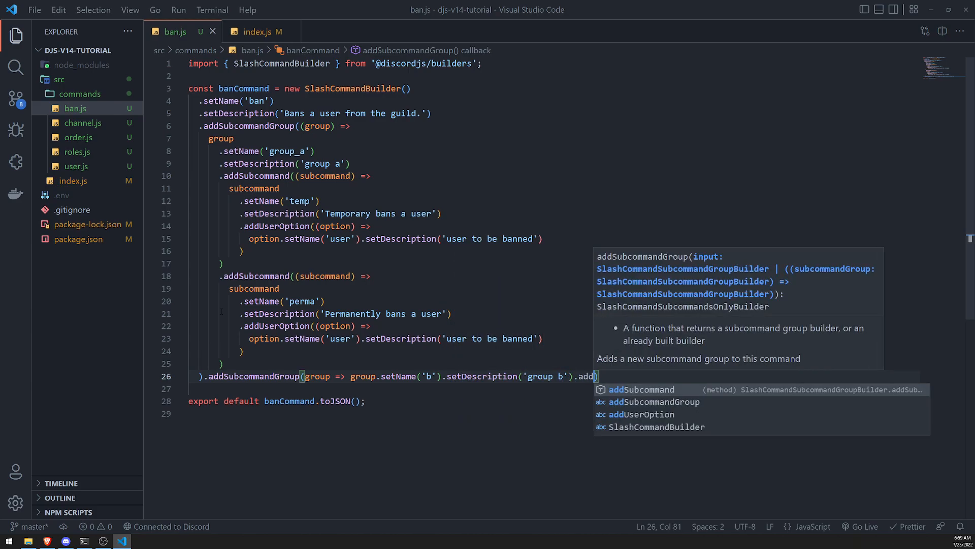
Step: Inside group b, add a subcommand named 'soft' and begin its setDescription
{"action": "type", "text": "Subcommand((subcommand"}
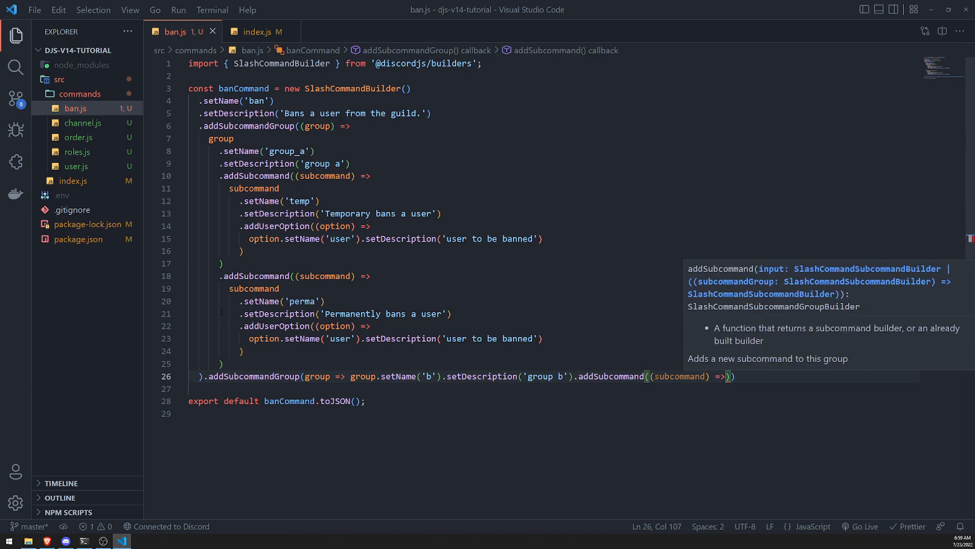
{"action": "type", "text": "subcommand.setName"}
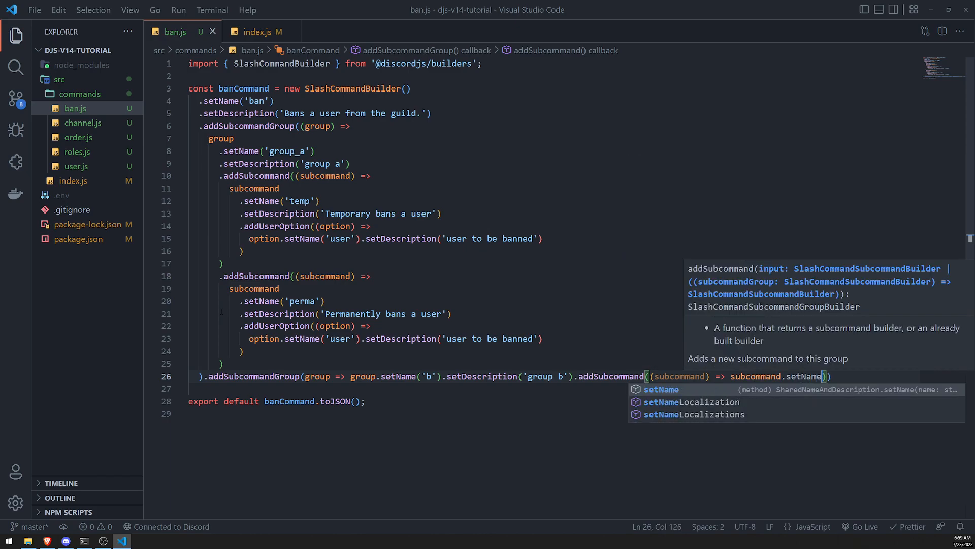
{"action": "type", "text": "soft"}
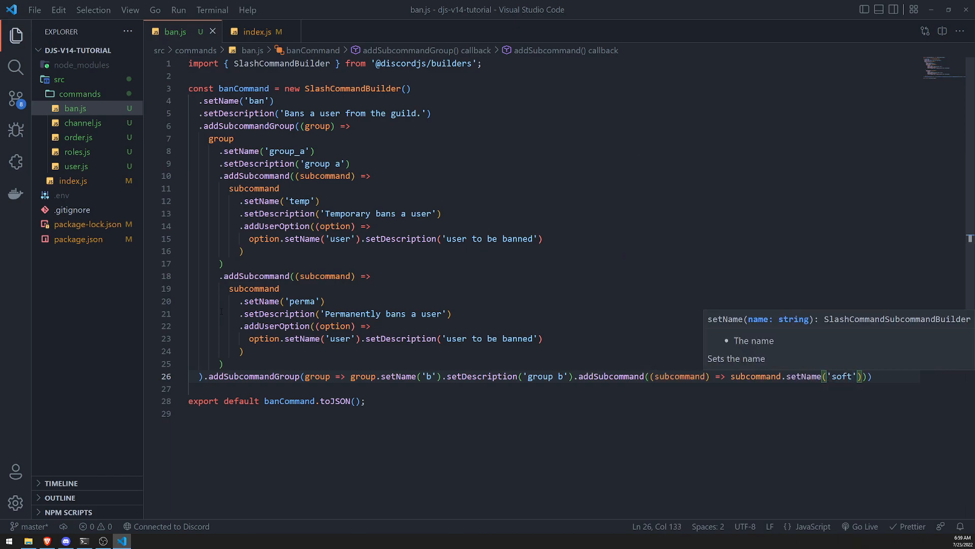
{"action": "type", "text": ".setDescription"}
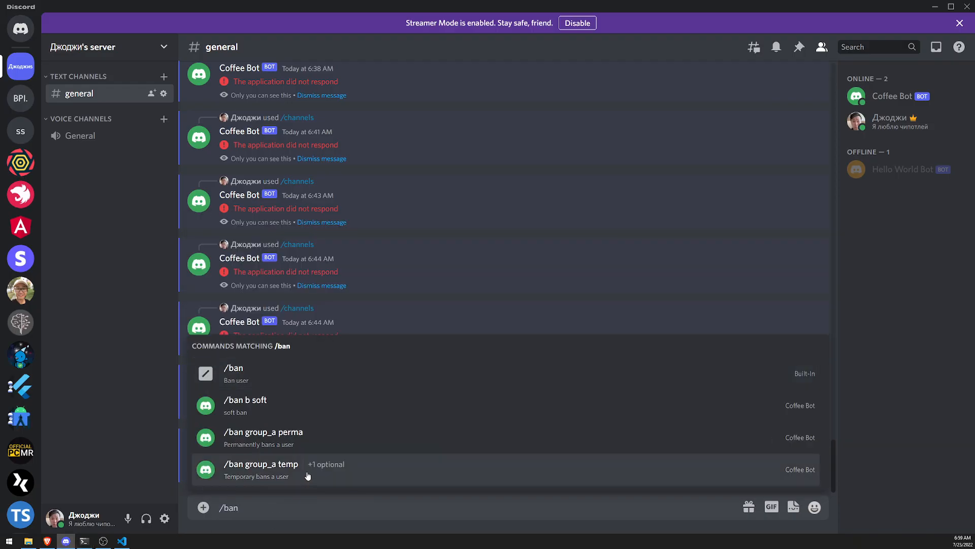
{"action": "mouse_move", "coordinate": [245, 405]}
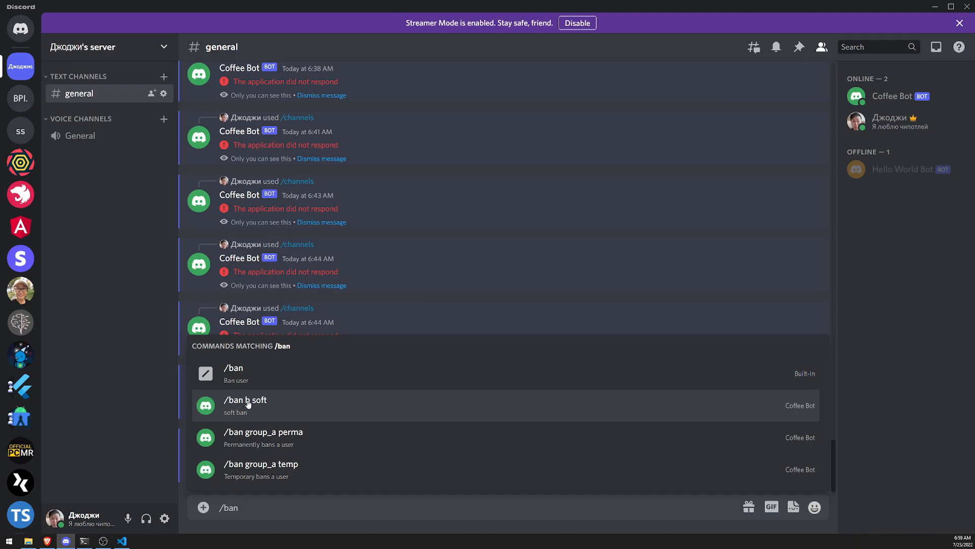
{"action": "mouse_move", "coordinate": [245, 442]}
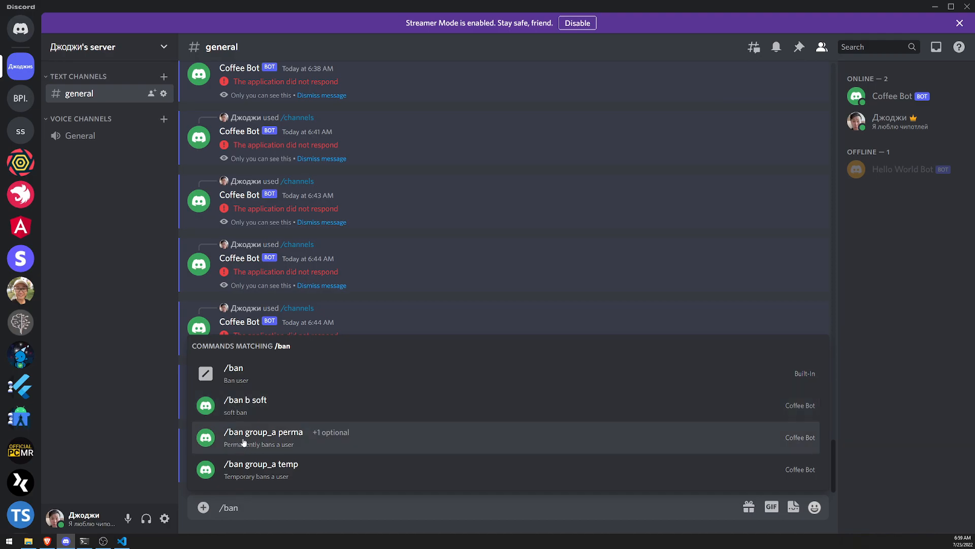
{"action": "mouse_move", "coordinate": [364, 485]}
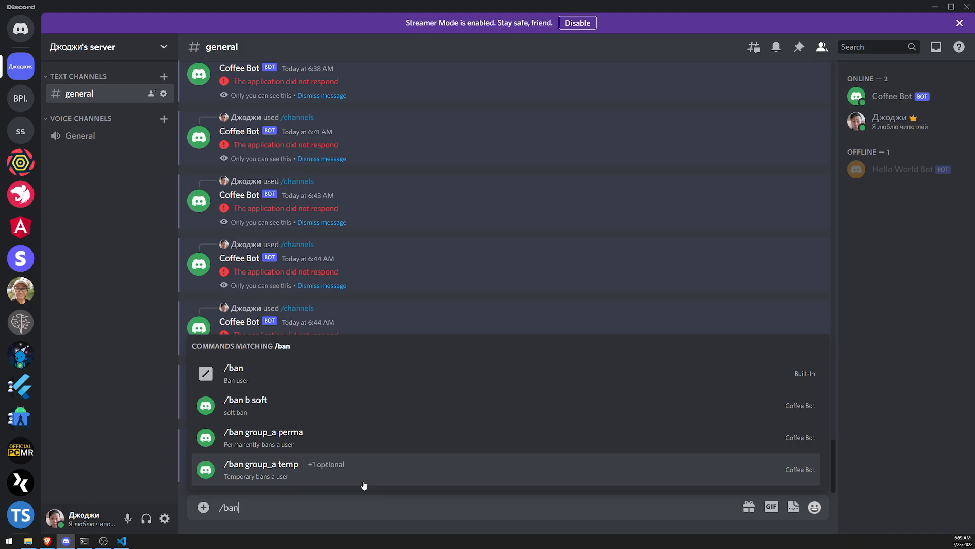
{"action": "mouse_move", "coordinate": [271, 504]}
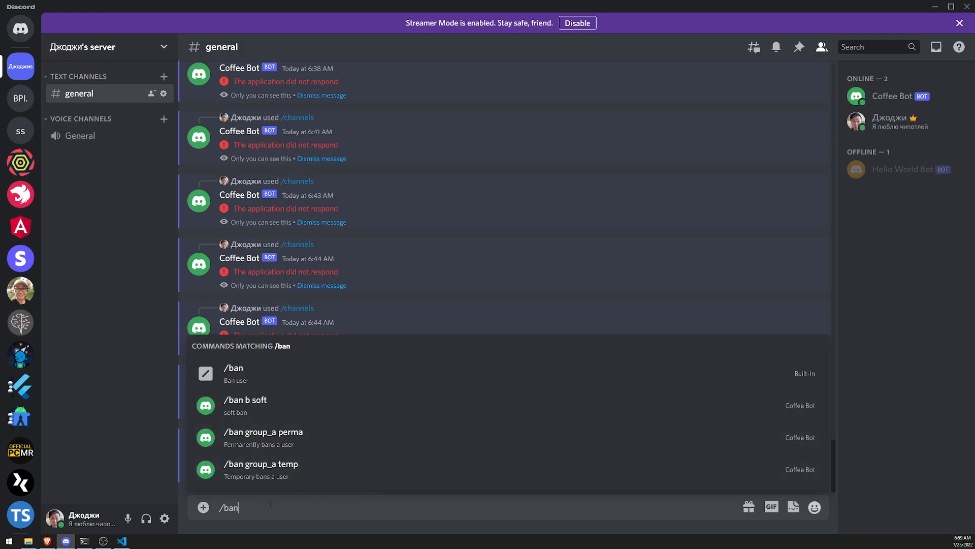
Step: Dismiss Discord's /ban suggestions after confirming /ban b soft is listed
{"action": "left_click", "coordinate": [246, 405]}
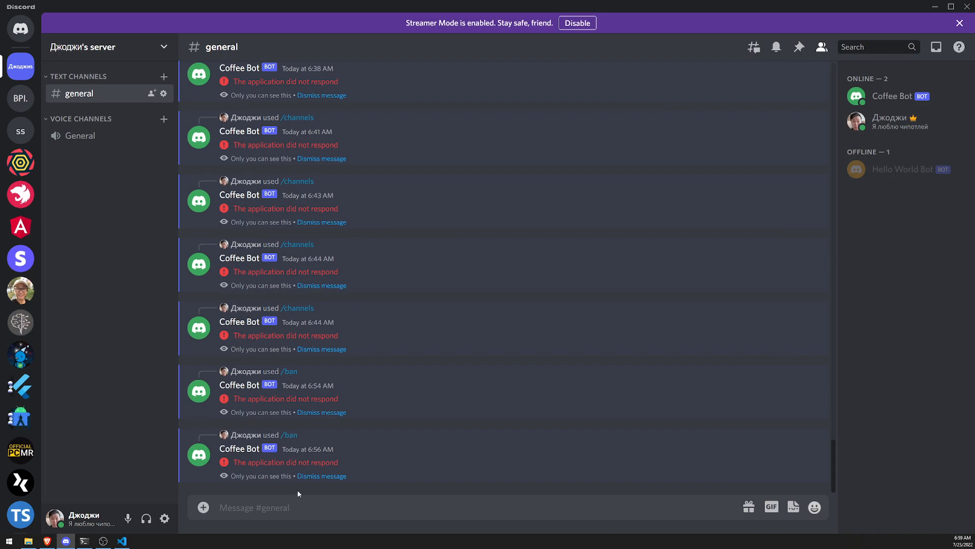
{"action": "mouse_move", "coordinate": [240, 540]}
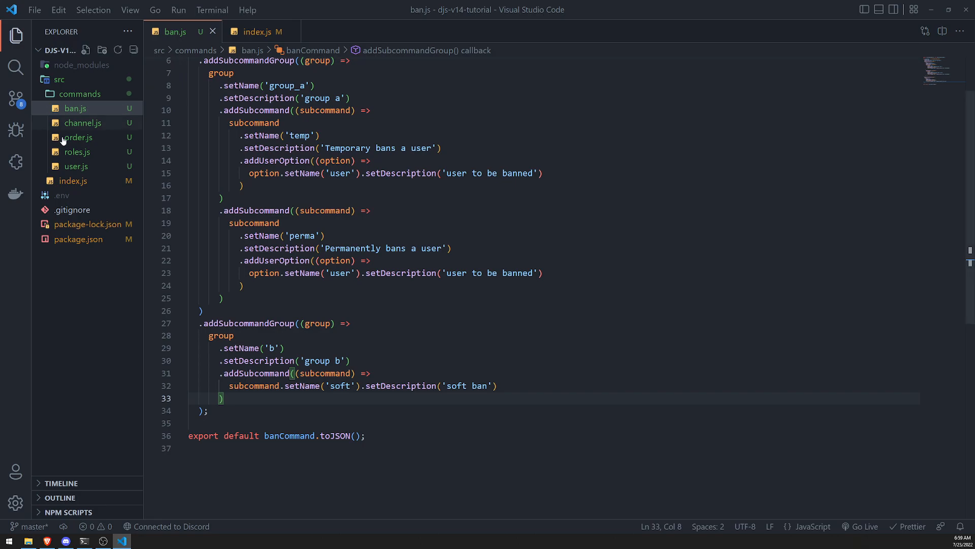
Step: Switch to index.js and begin an 'interaction.' statement in the chat-command handler, browsing its IntelliSense members
{"action": "left_click", "coordinate": [257, 31]}
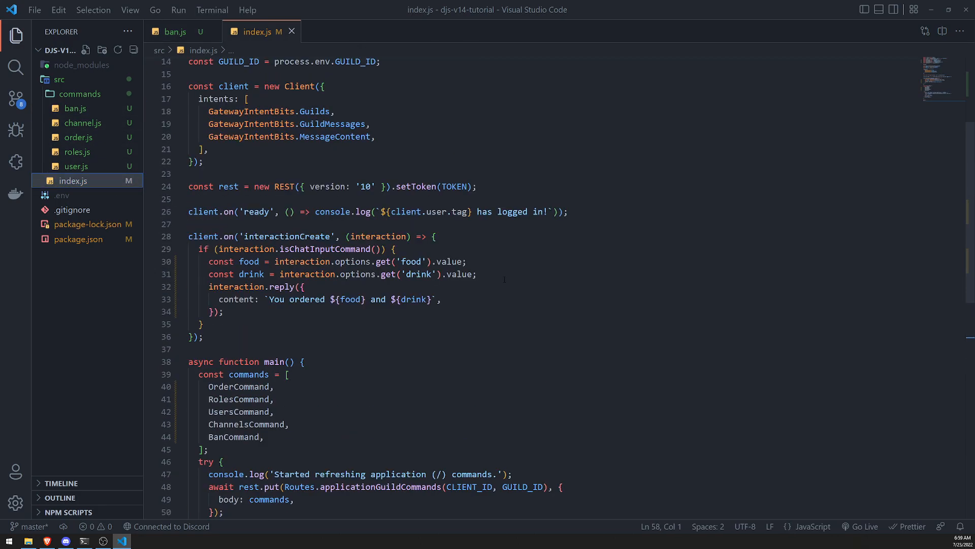
{"action": "type", "text": "interaction."}
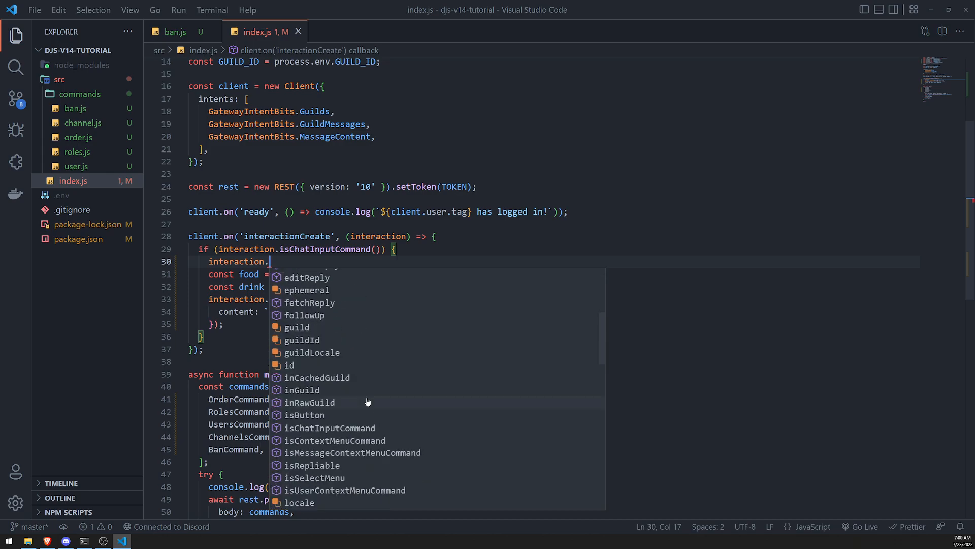
{"action": "scroll", "scroll_direction": "down", "scroll_amount": 3}
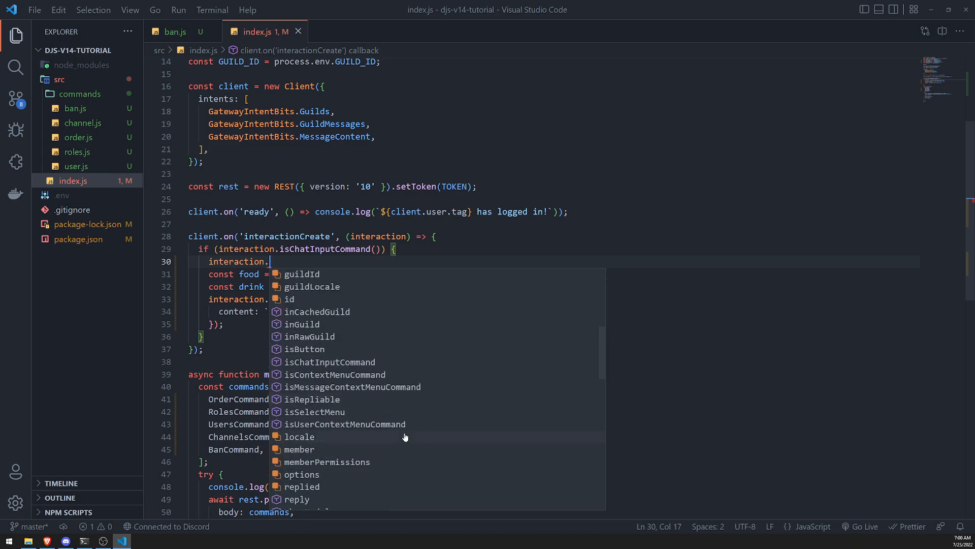
{"action": "scroll", "scroll_direction": "down", "scroll_amount": 3}
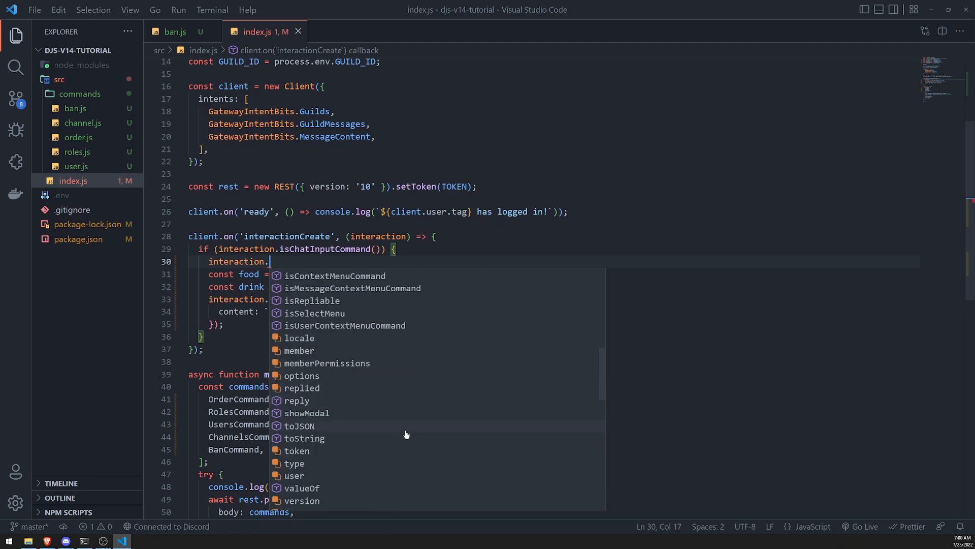